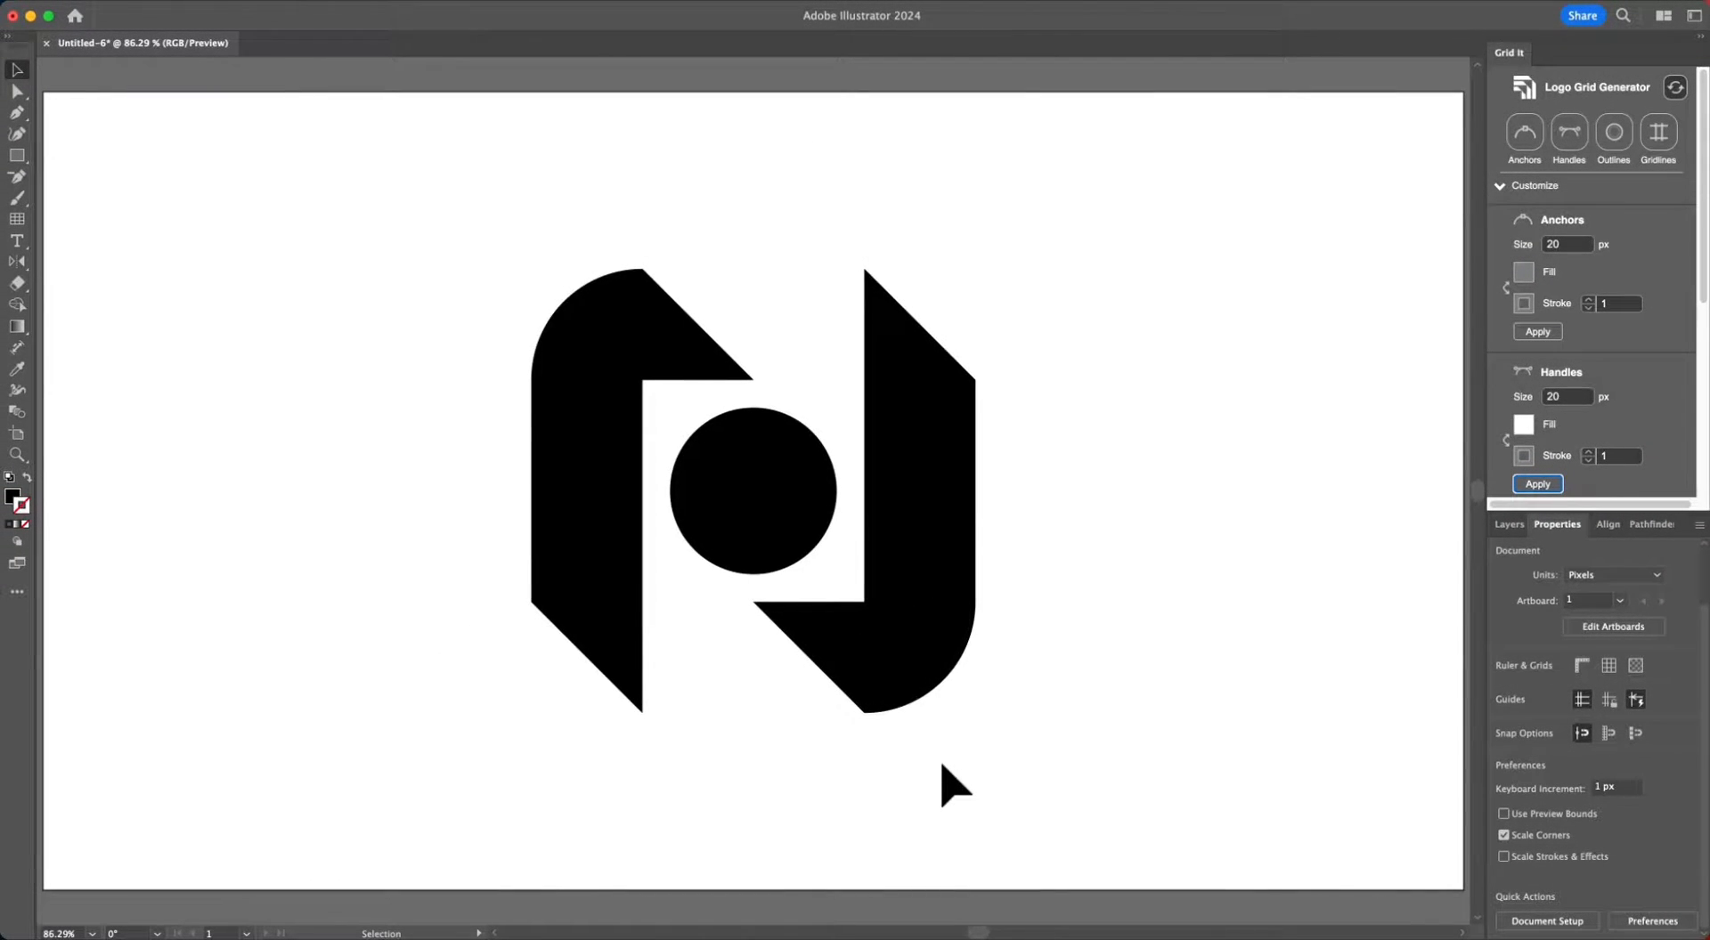
{"action": "mouse_move", "coordinate": [878, 773]}
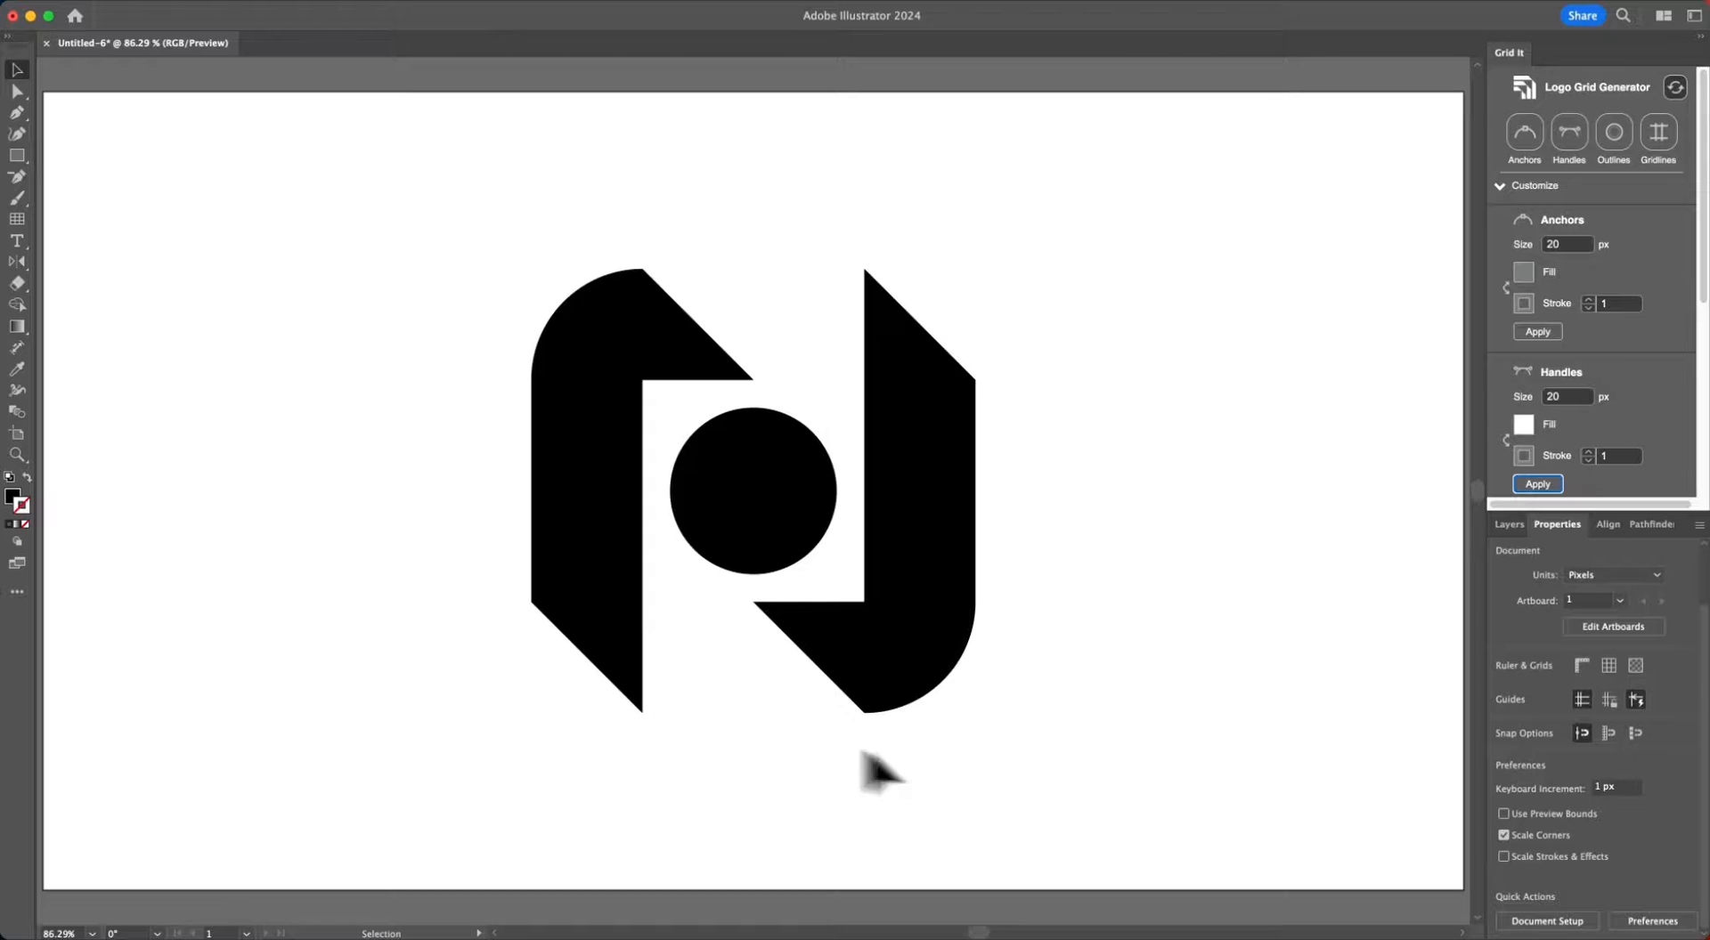
{"action": "mouse_move", "coordinate": [165, 488]}
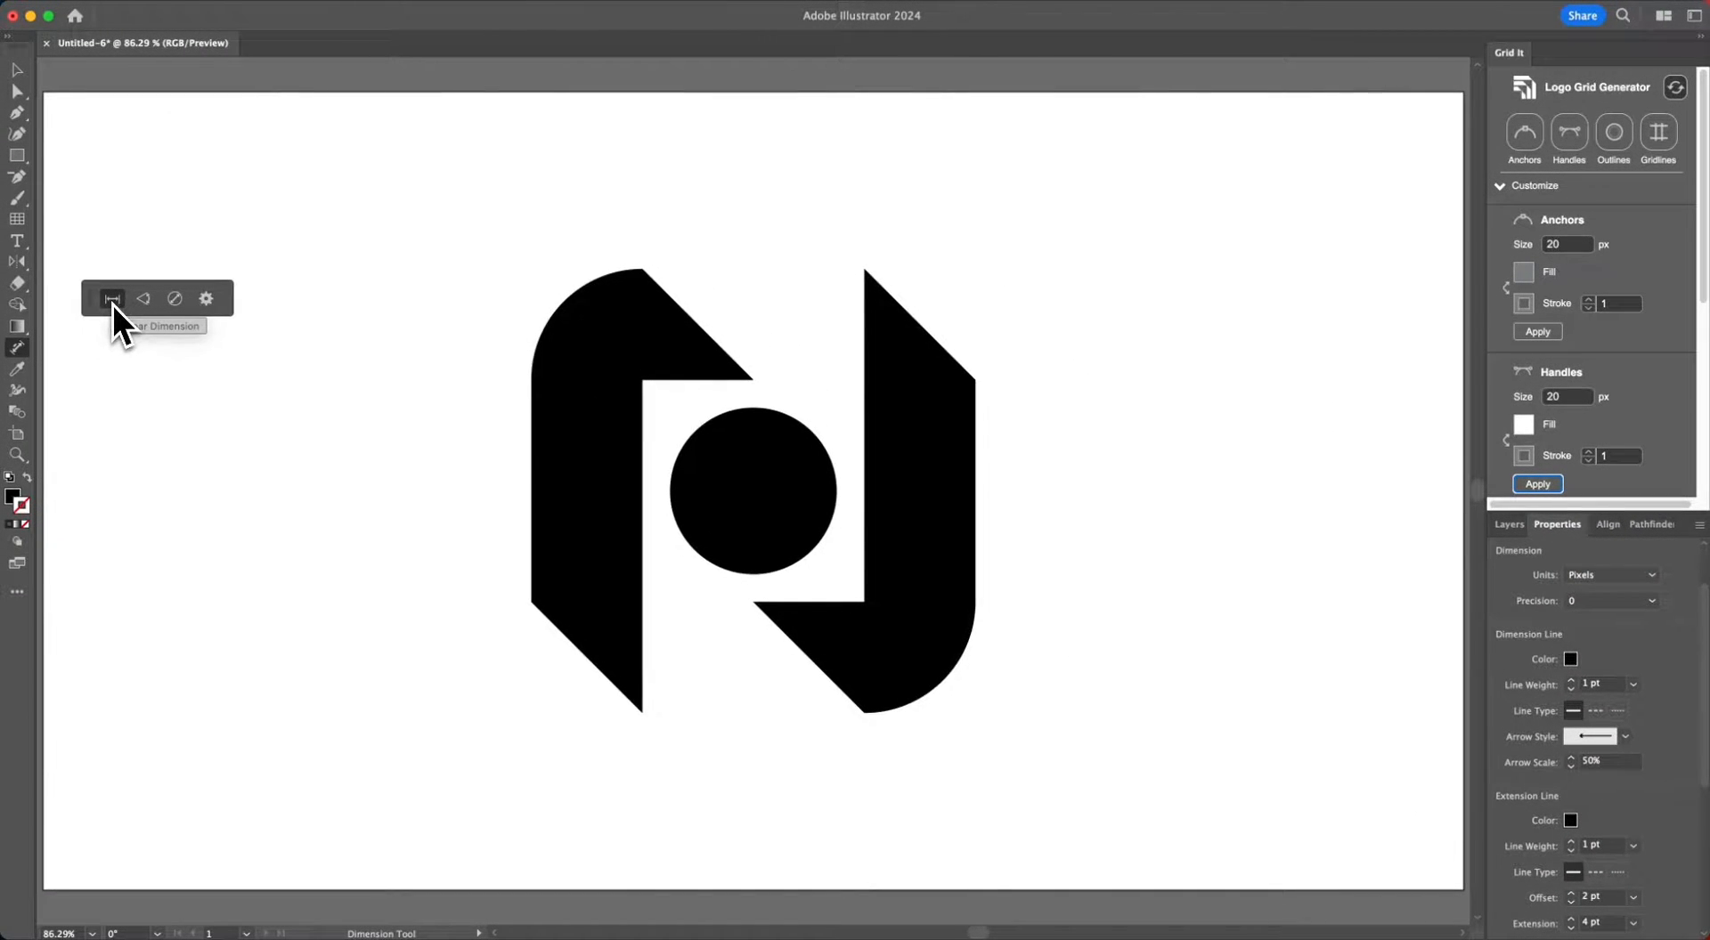
{"action": "mouse_move", "coordinate": [175, 297]}
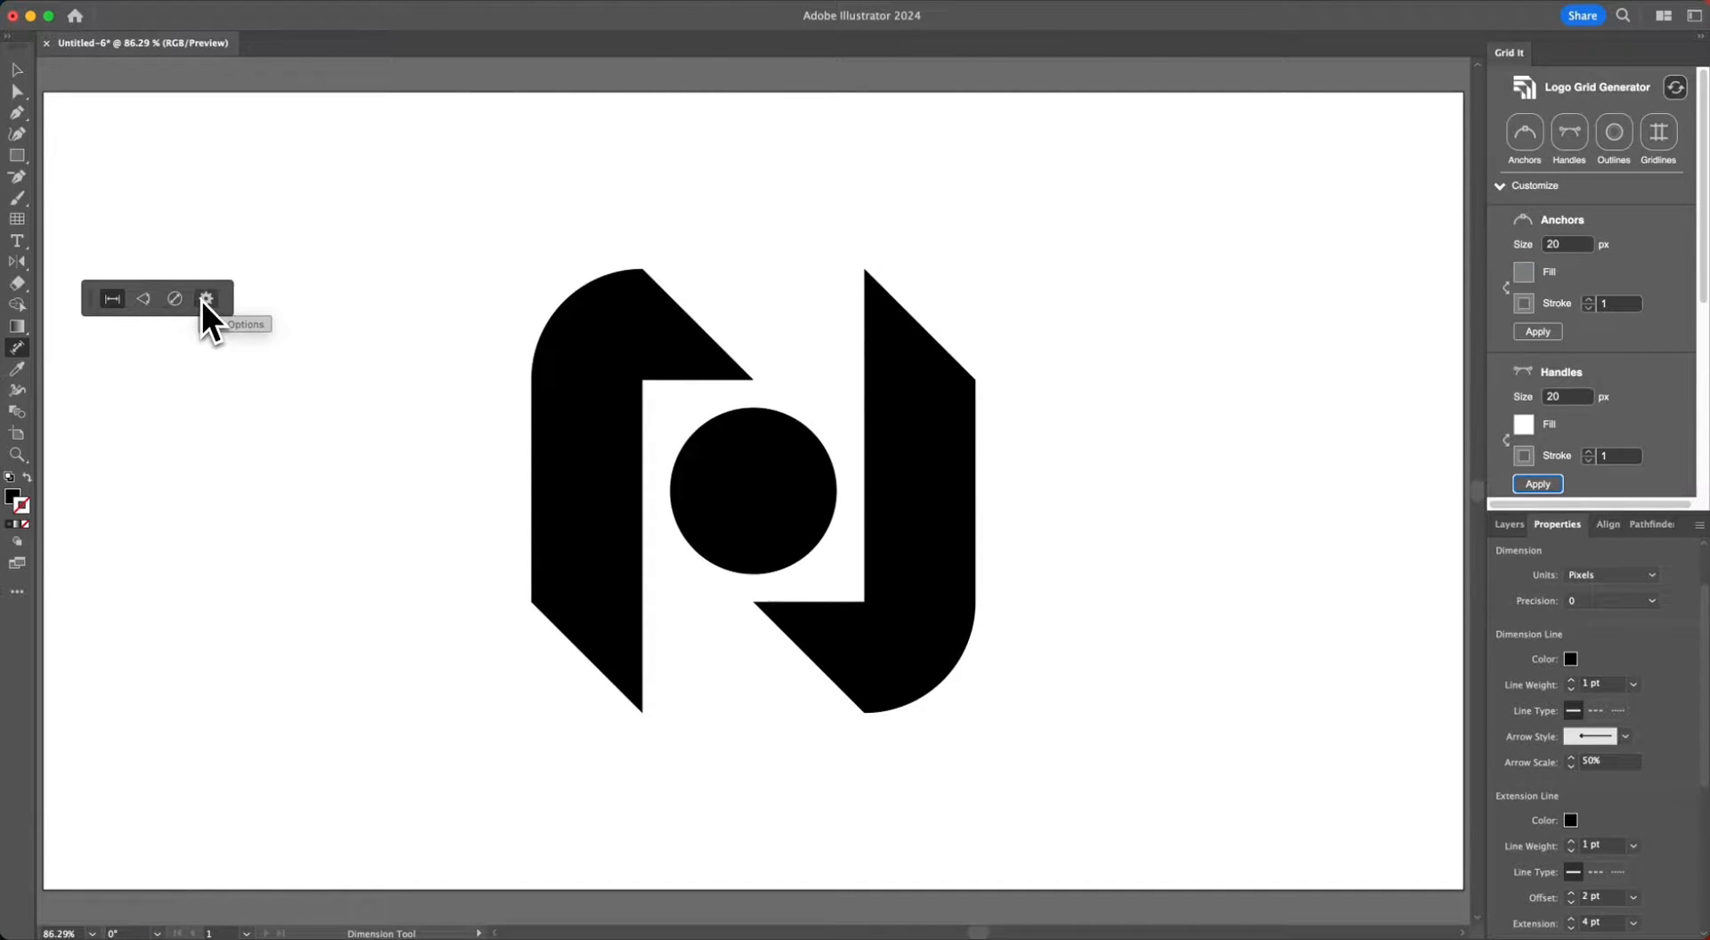
{"action": "mouse_move", "coordinate": [367, 551]}
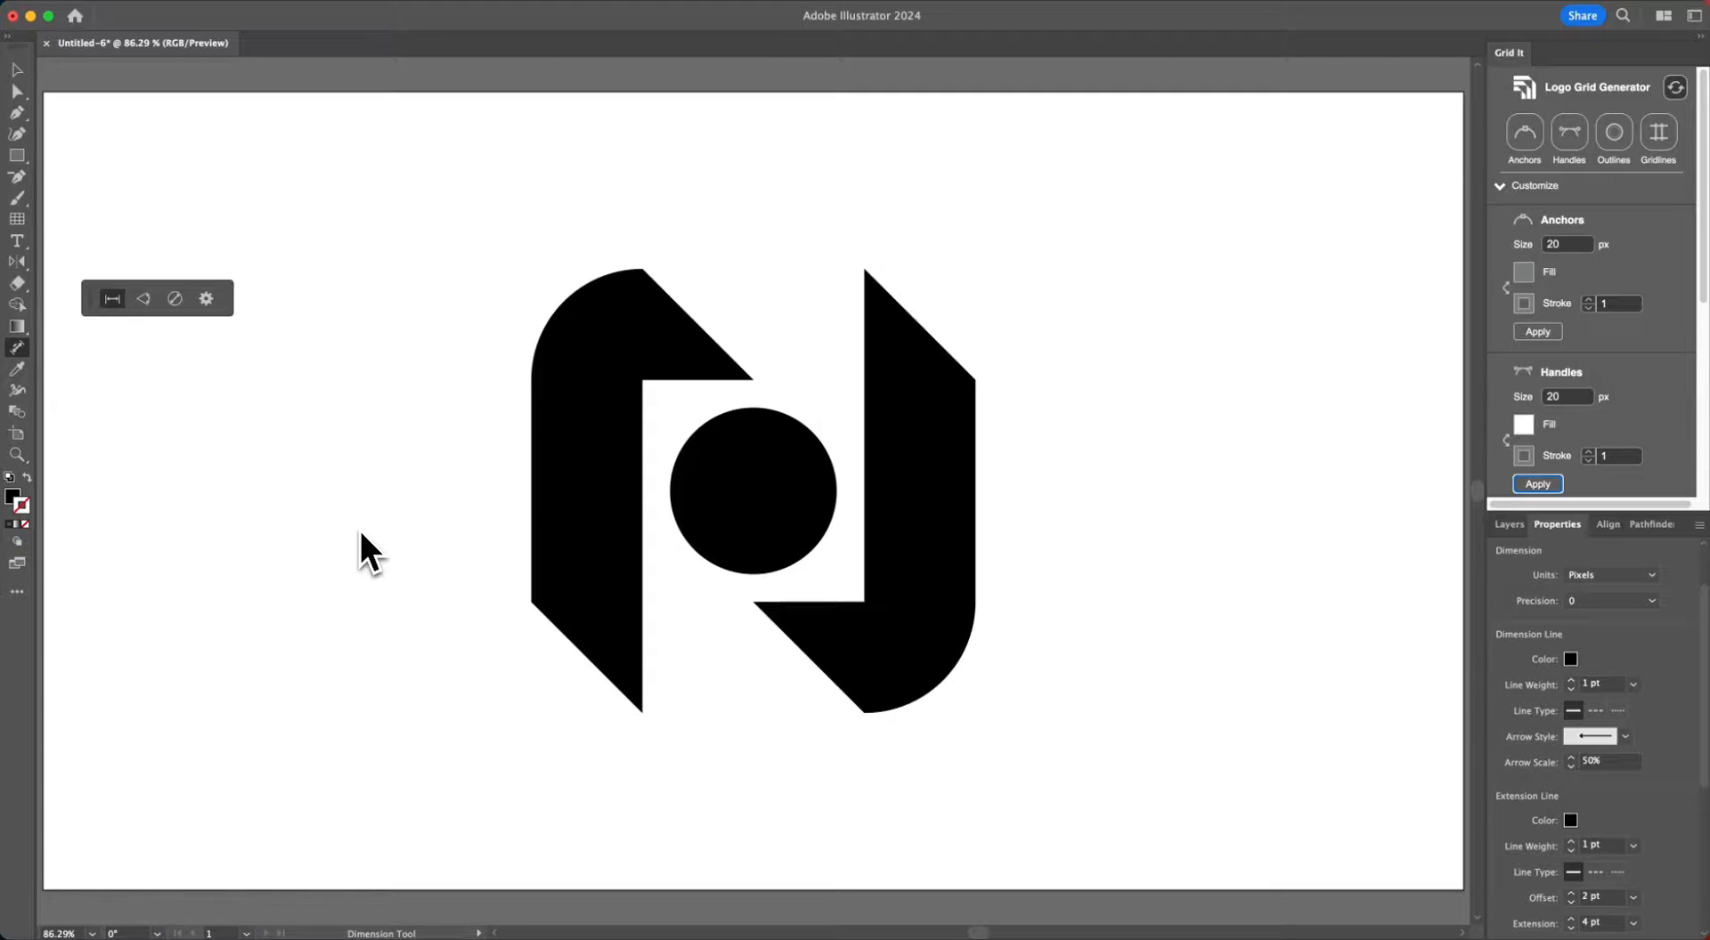
{"action": "mouse_move", "coordinate": [687, 508]}
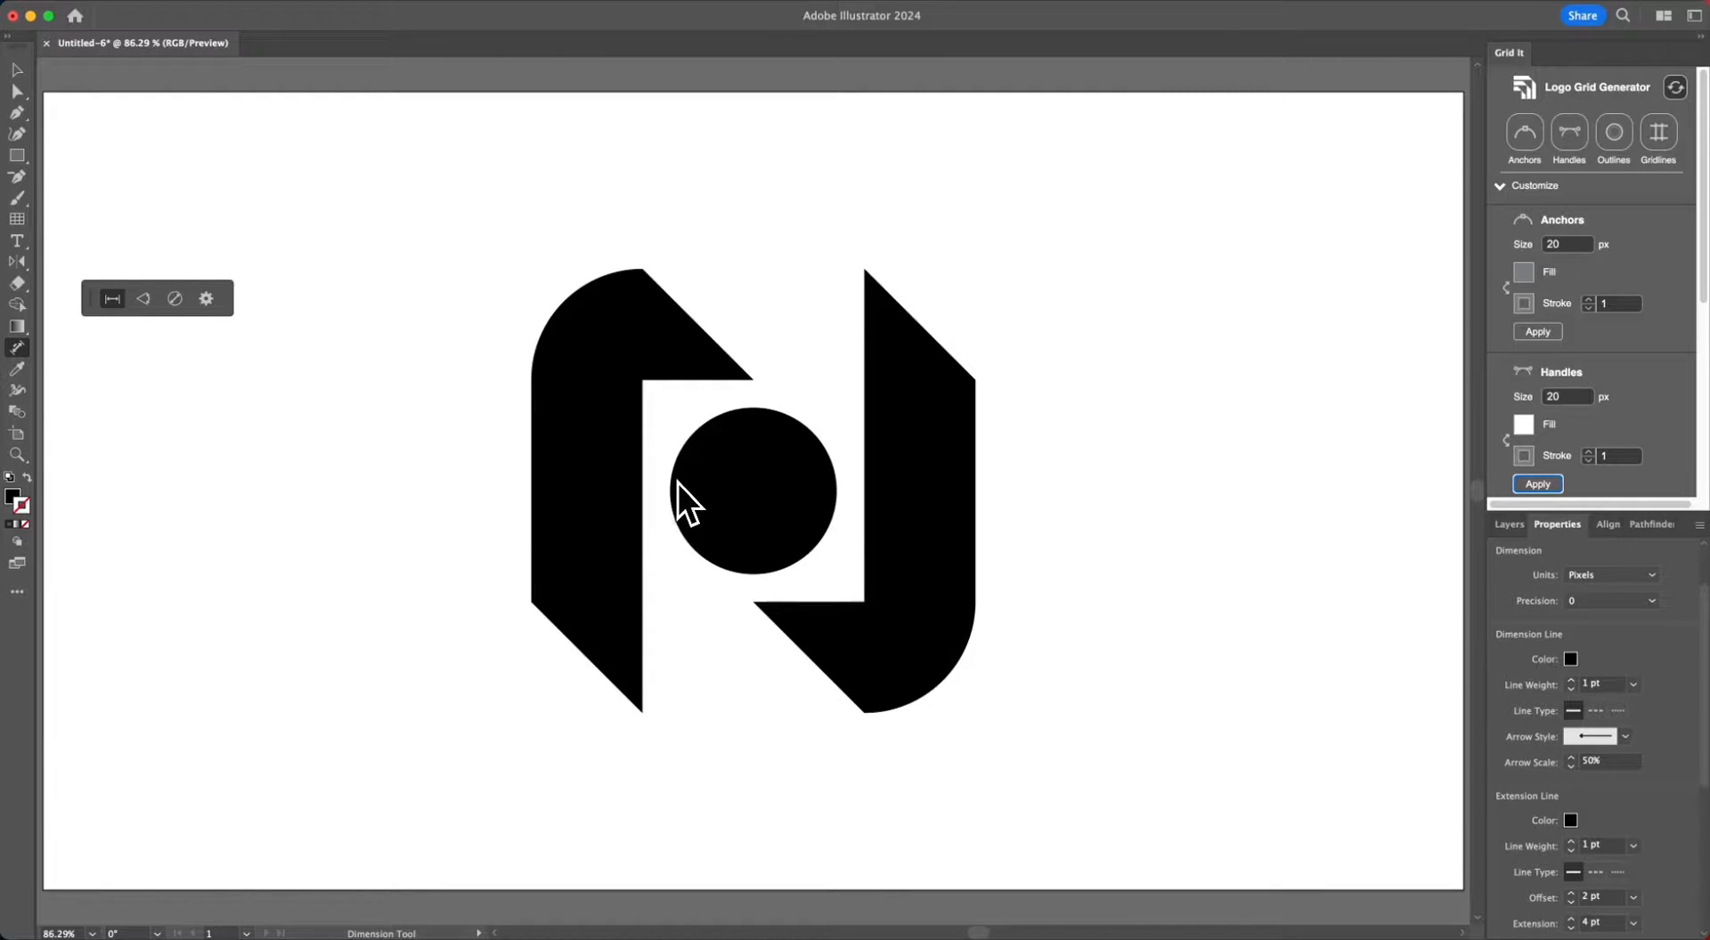
{"action": "mouse_move", "coordinate": [597, 576]}
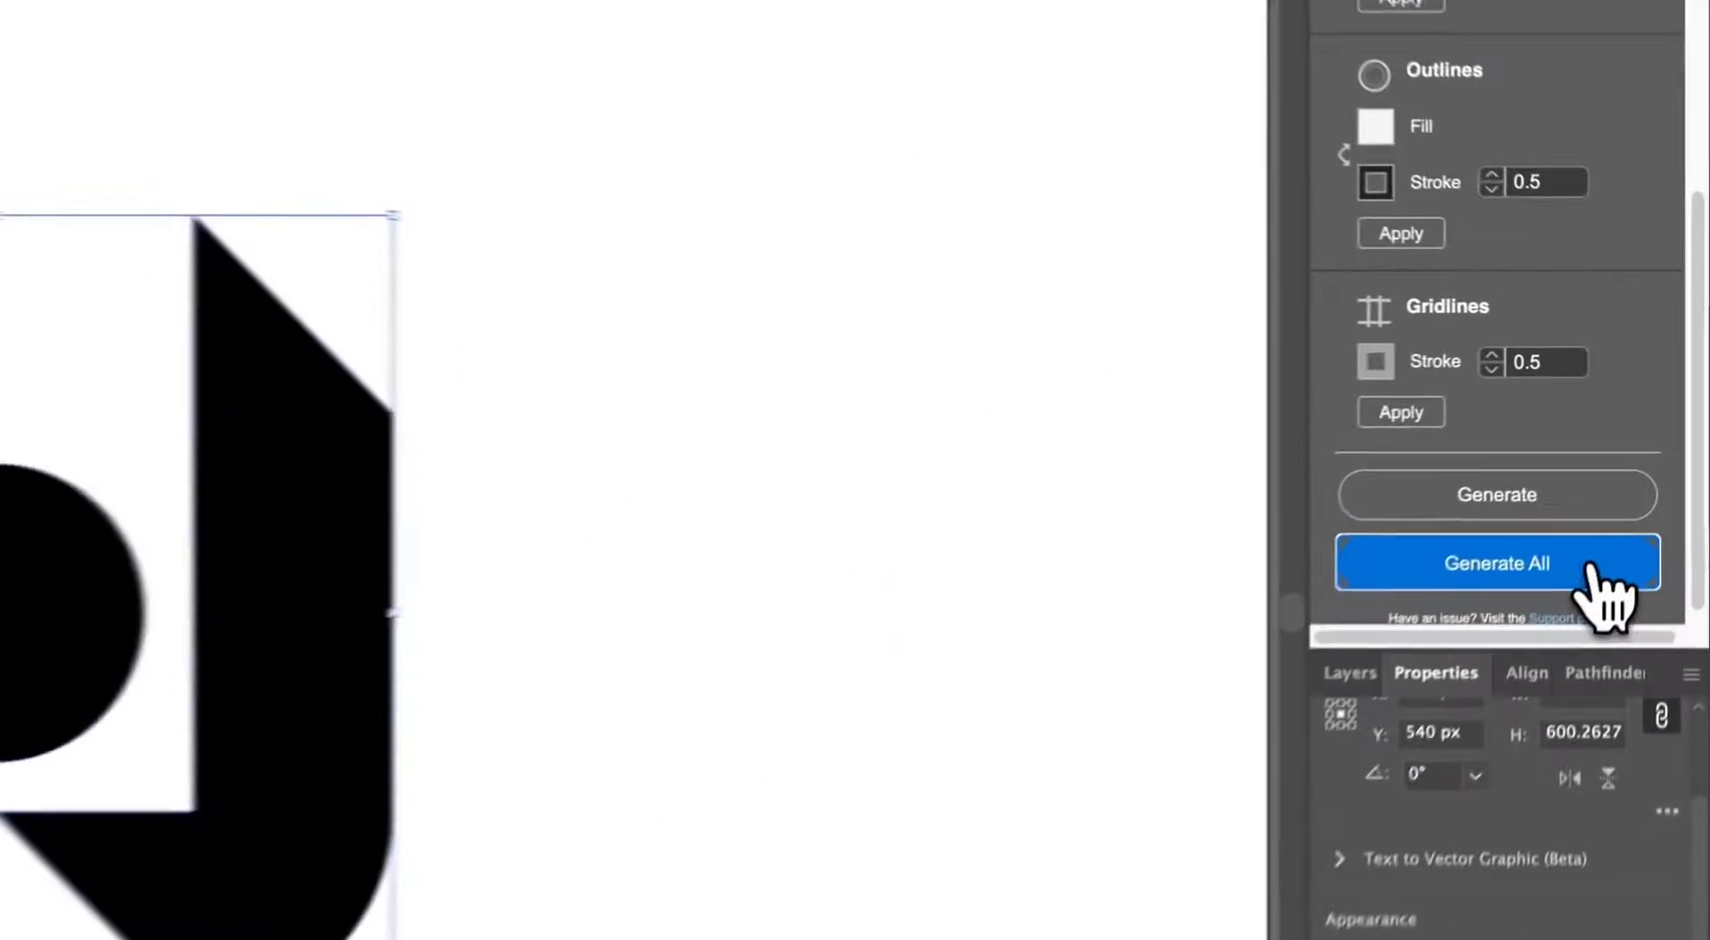
Generate the full Grid It skeleton — anchors, handles, outlines, gridlines — and apply the outline stroke.
{"action": "left_click", "coordinate": [1496, 563]}
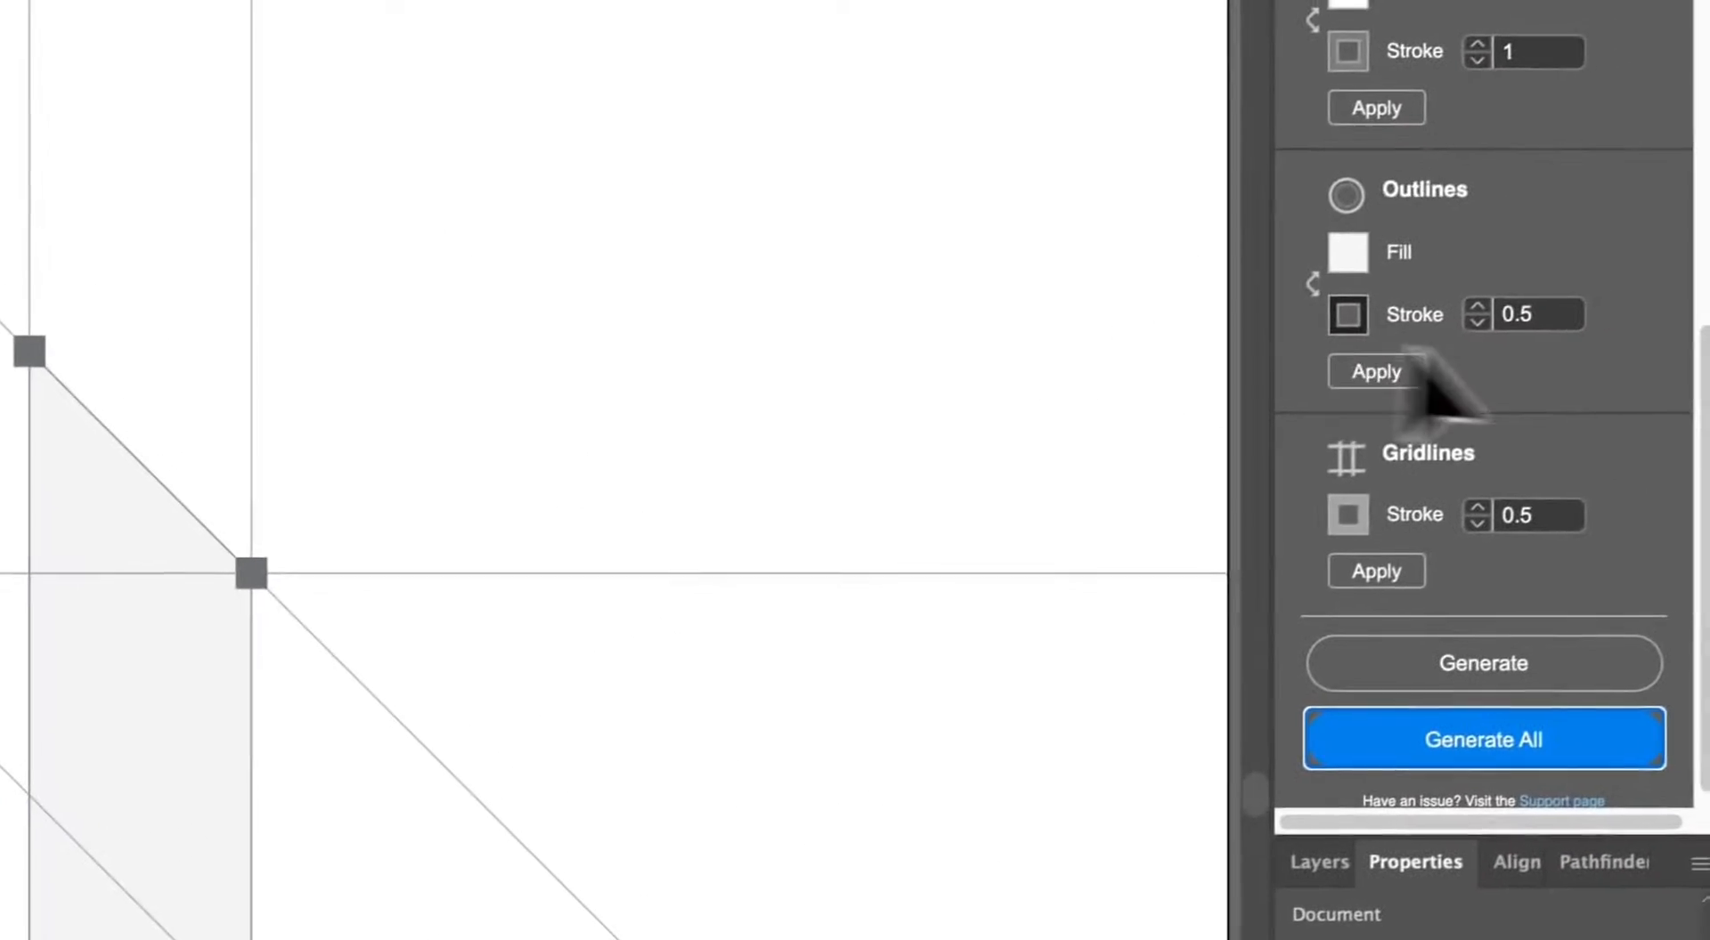
{"action": "left_click", "coordinate": [1482, 739]}
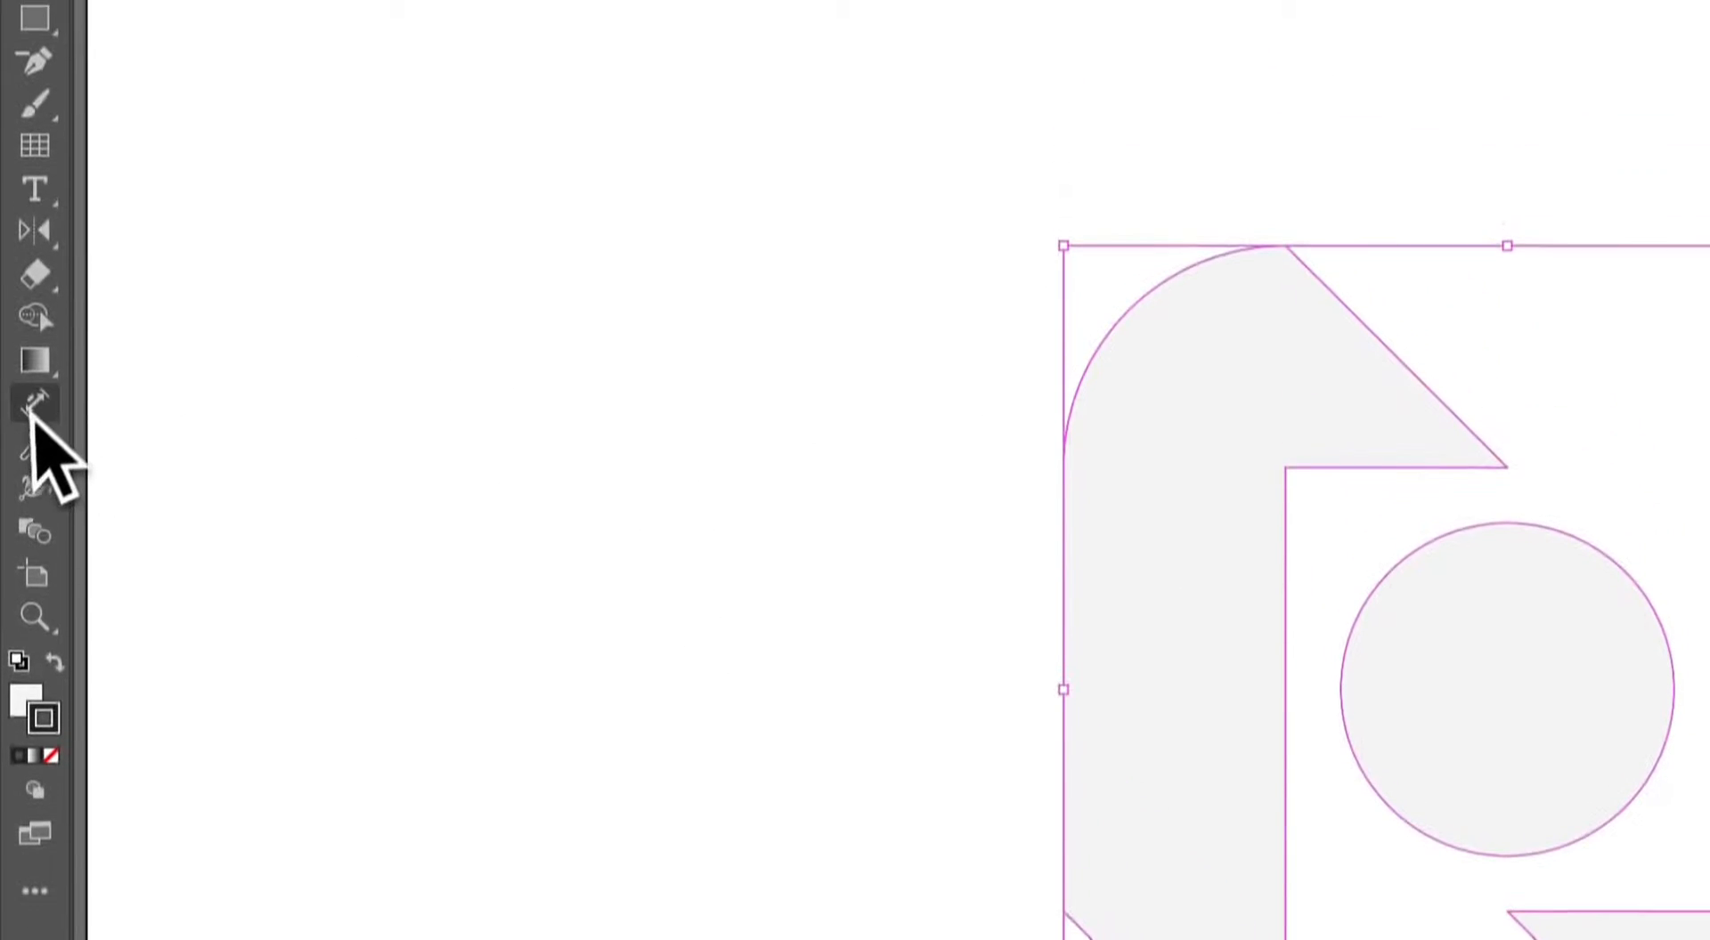
Add linear dimensions: the 150 px lower notch height and the height from the circle's top anchor.
{"action": "left_click", "coordinate": [35, 409]}
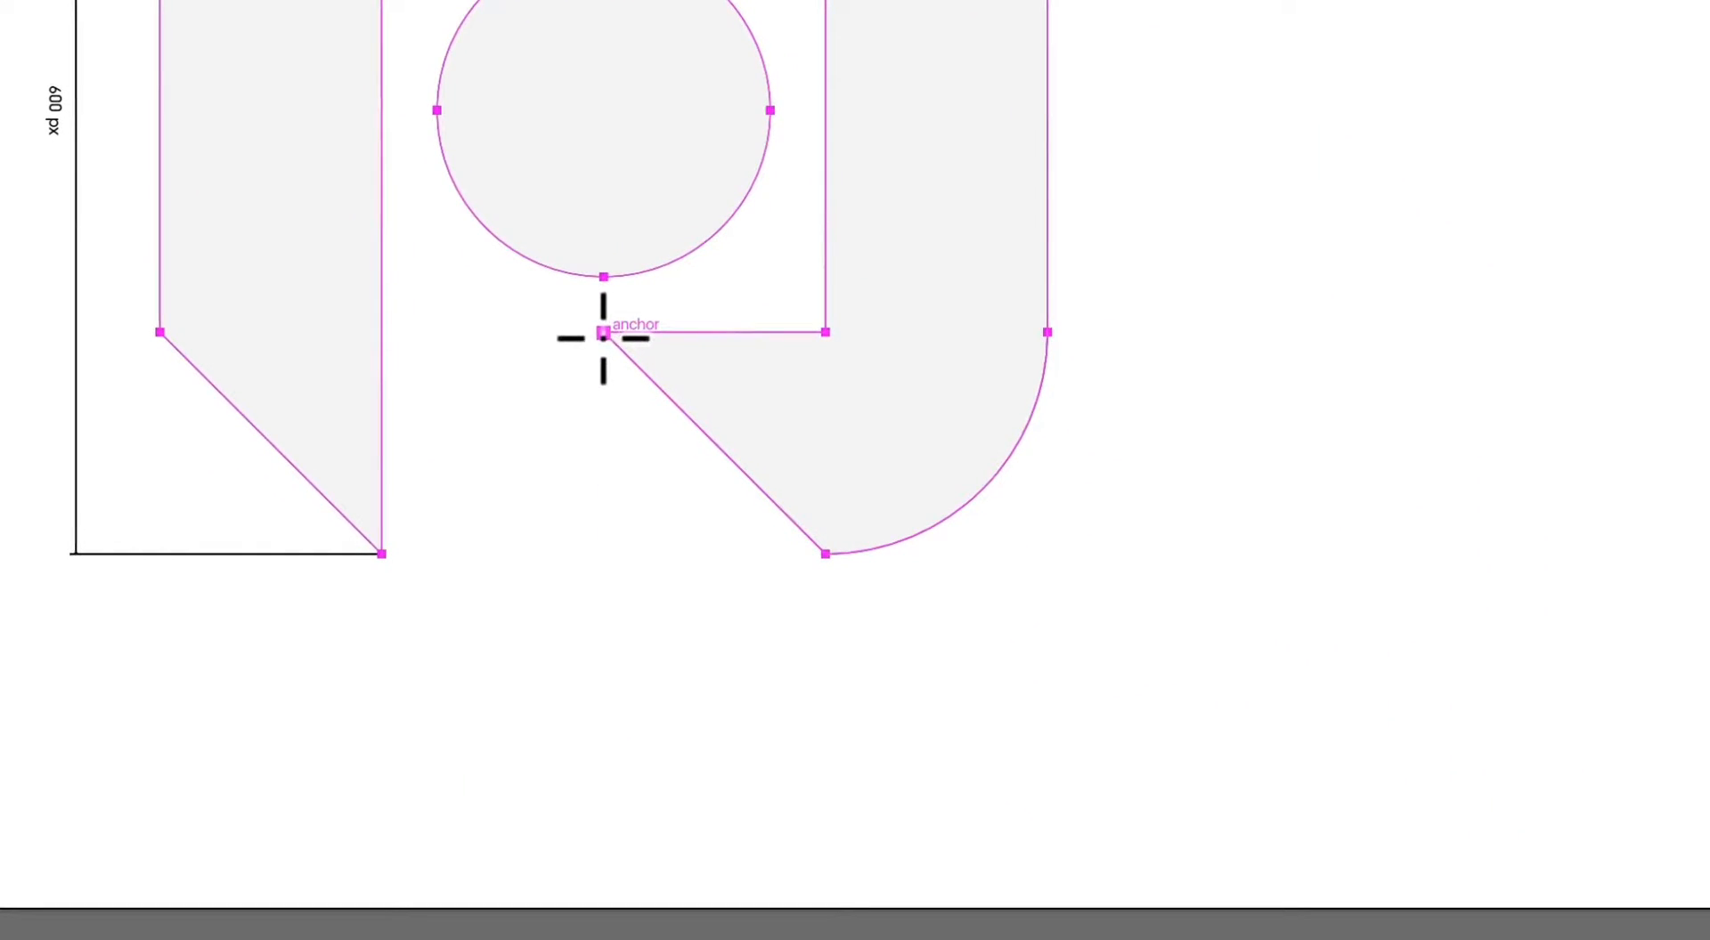
{"action": "left_click_drag", "start_coordinate": [604, 334], "coordinate": [823, 555]}
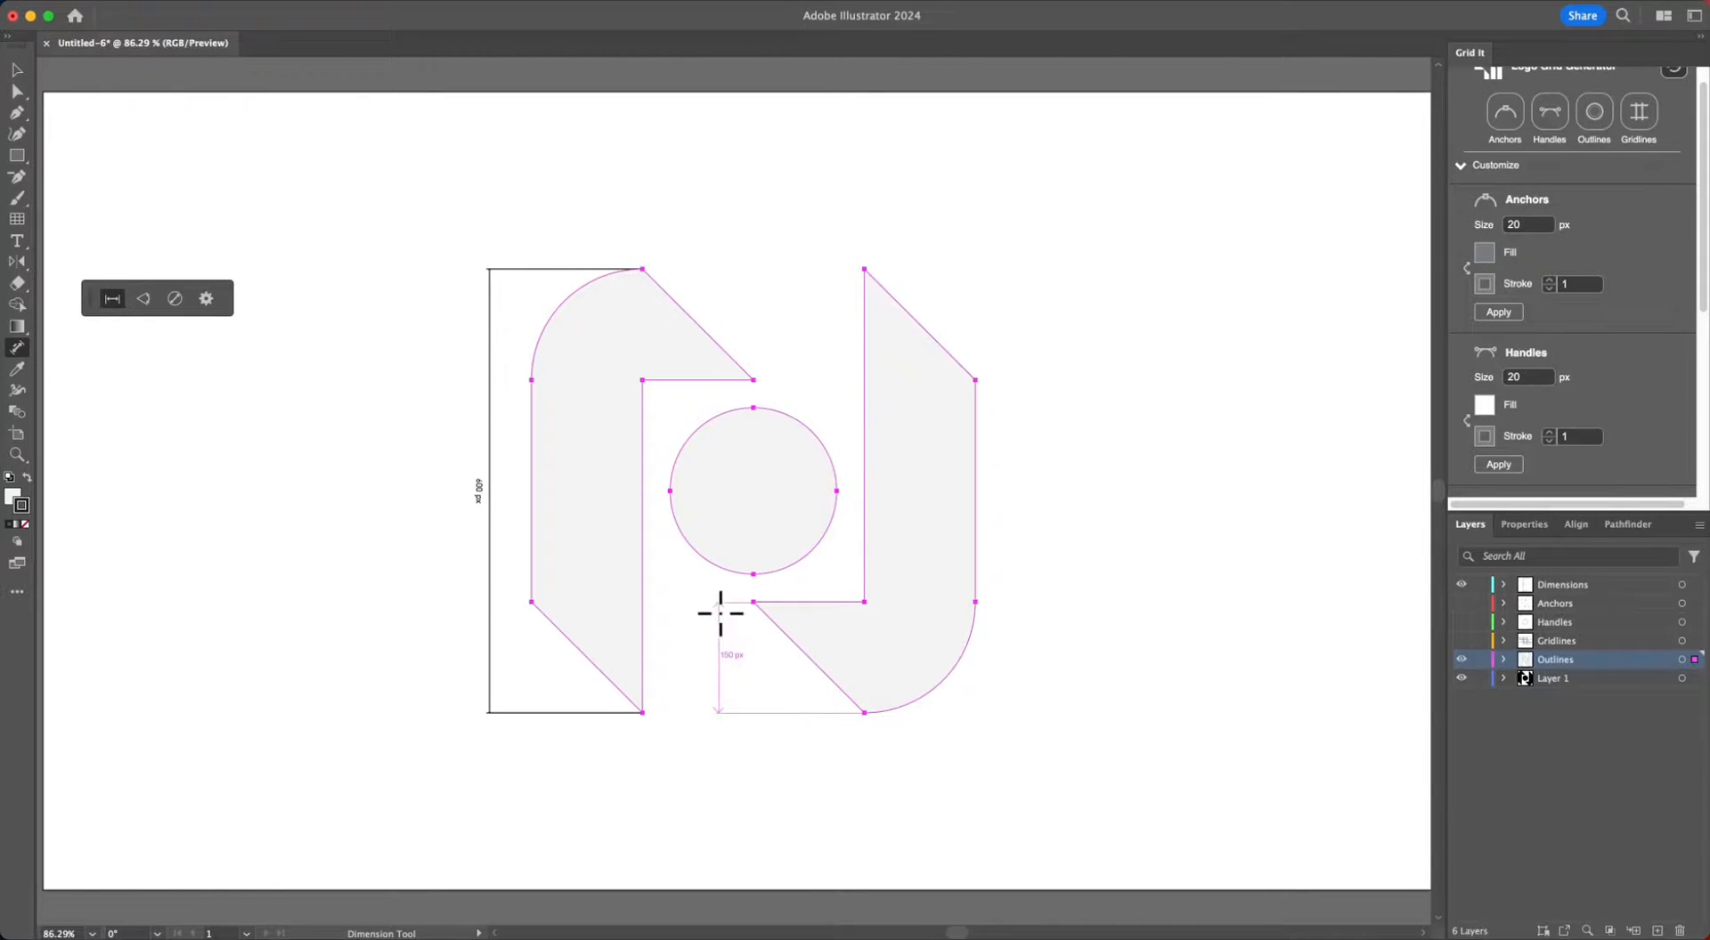
{"action": "left_click_drag", "start_coordinate": [720, 601], "coordinate": [884, 693]}
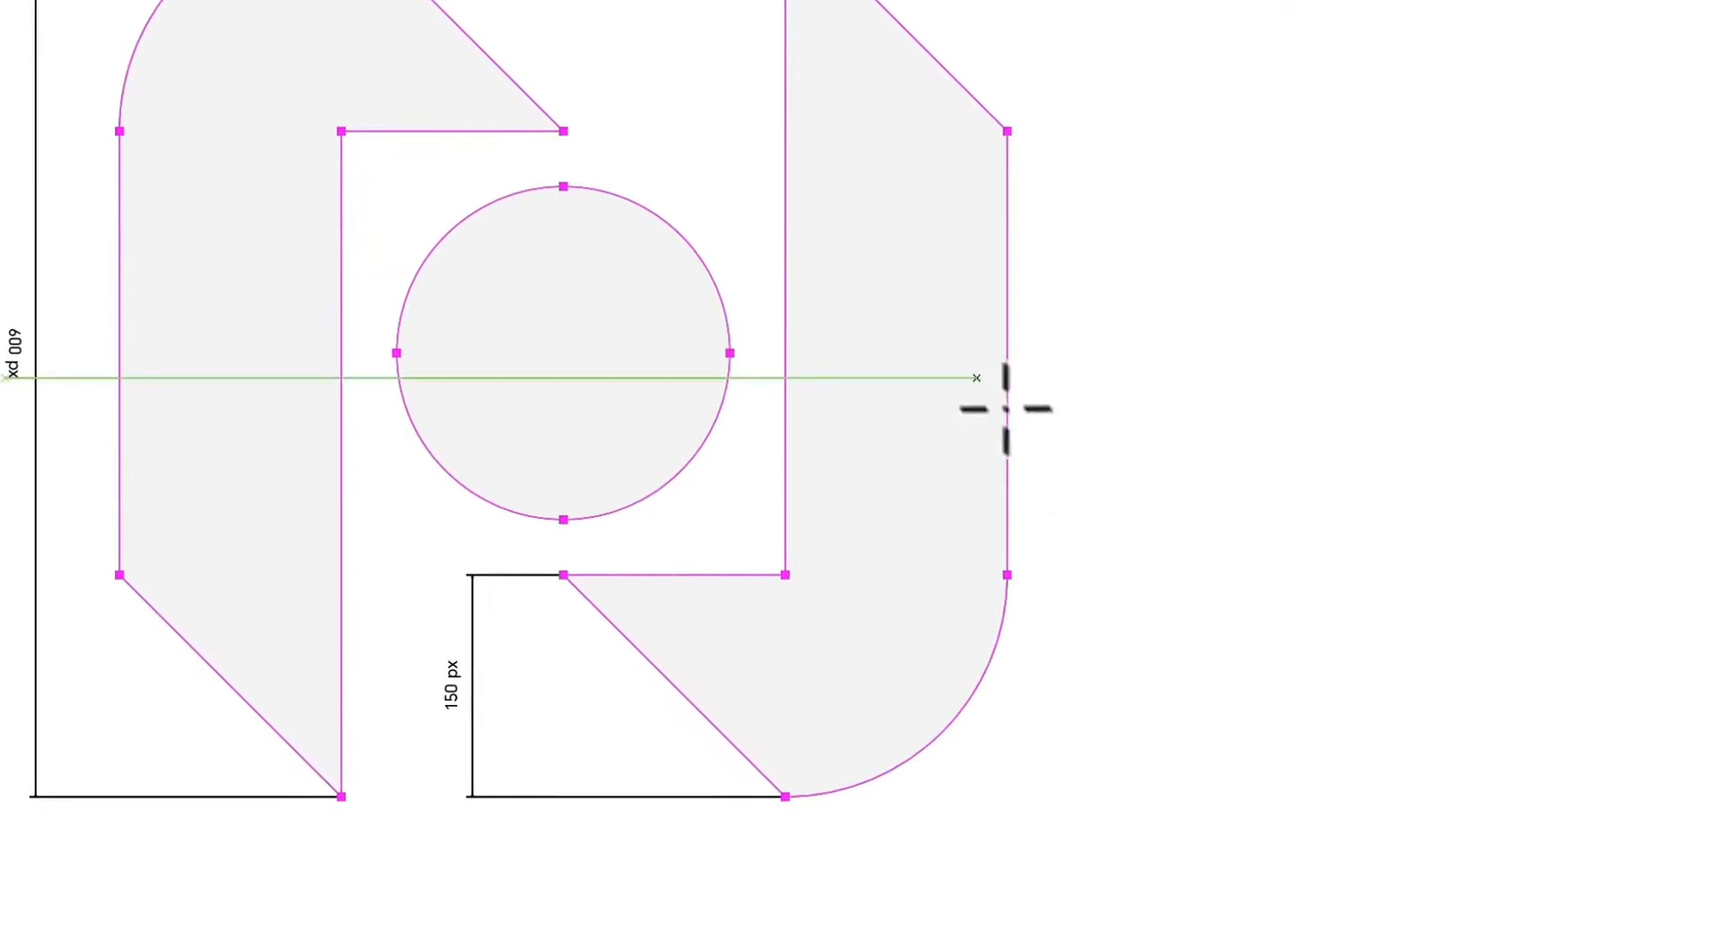
{"action": "mouse_move", "coordinate": [561, 185]}
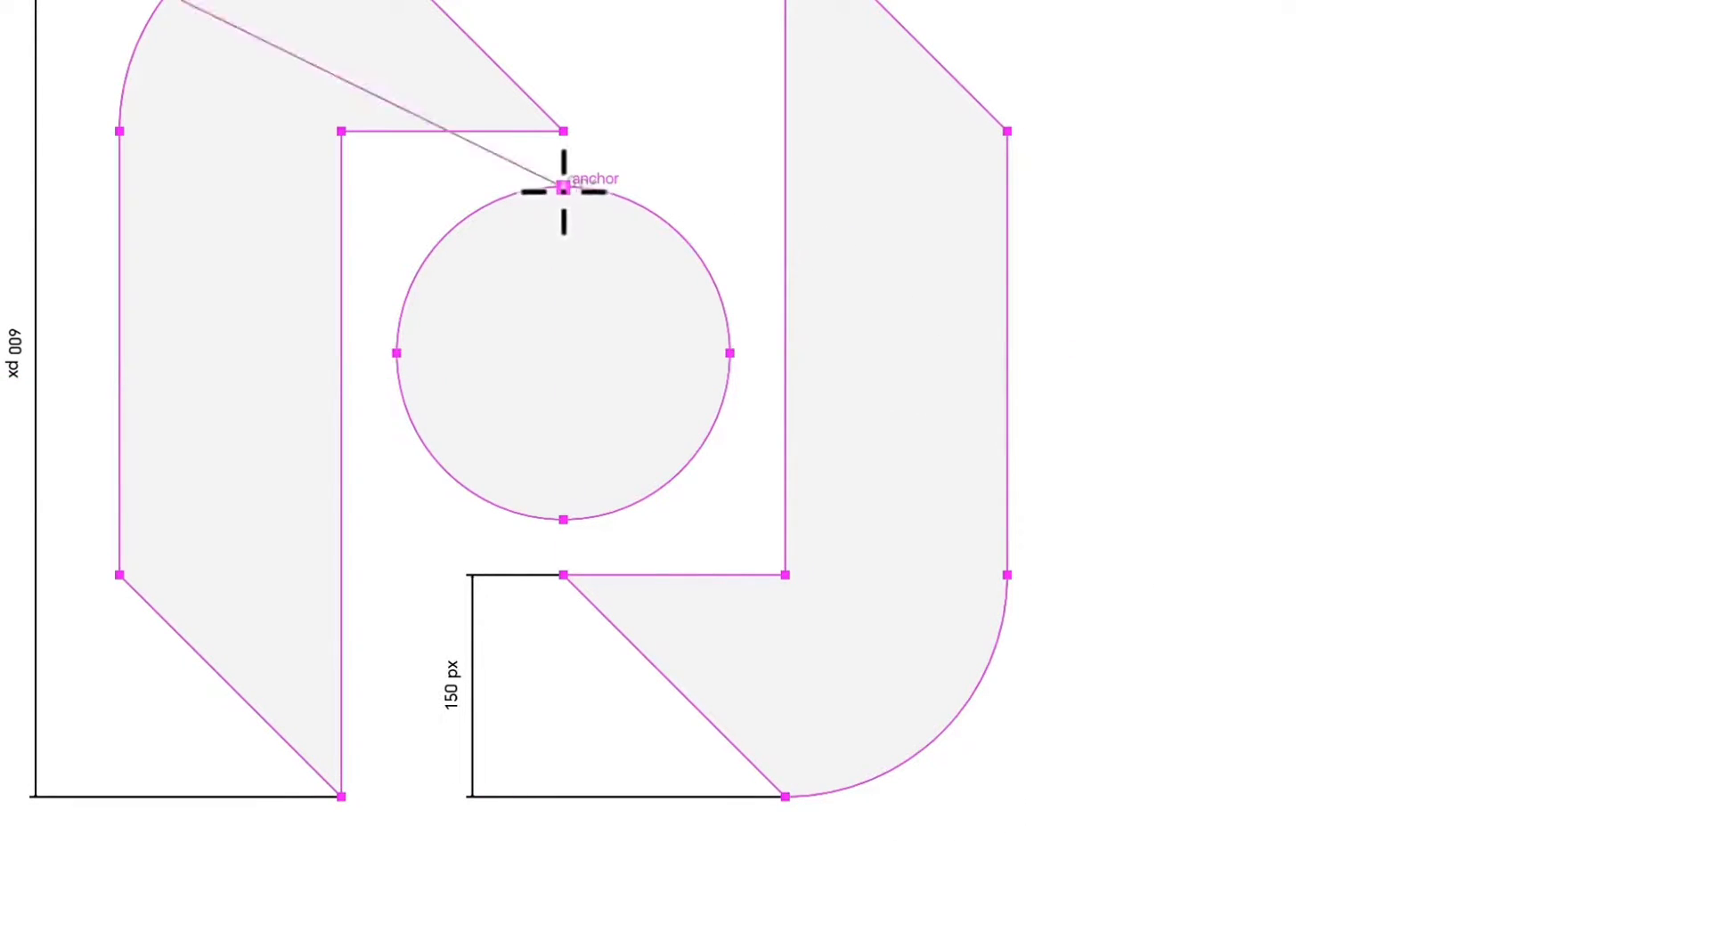
{"action": "left_click_drag", "start_coordinate": [562, 189], "coordinate": [780, 503]}
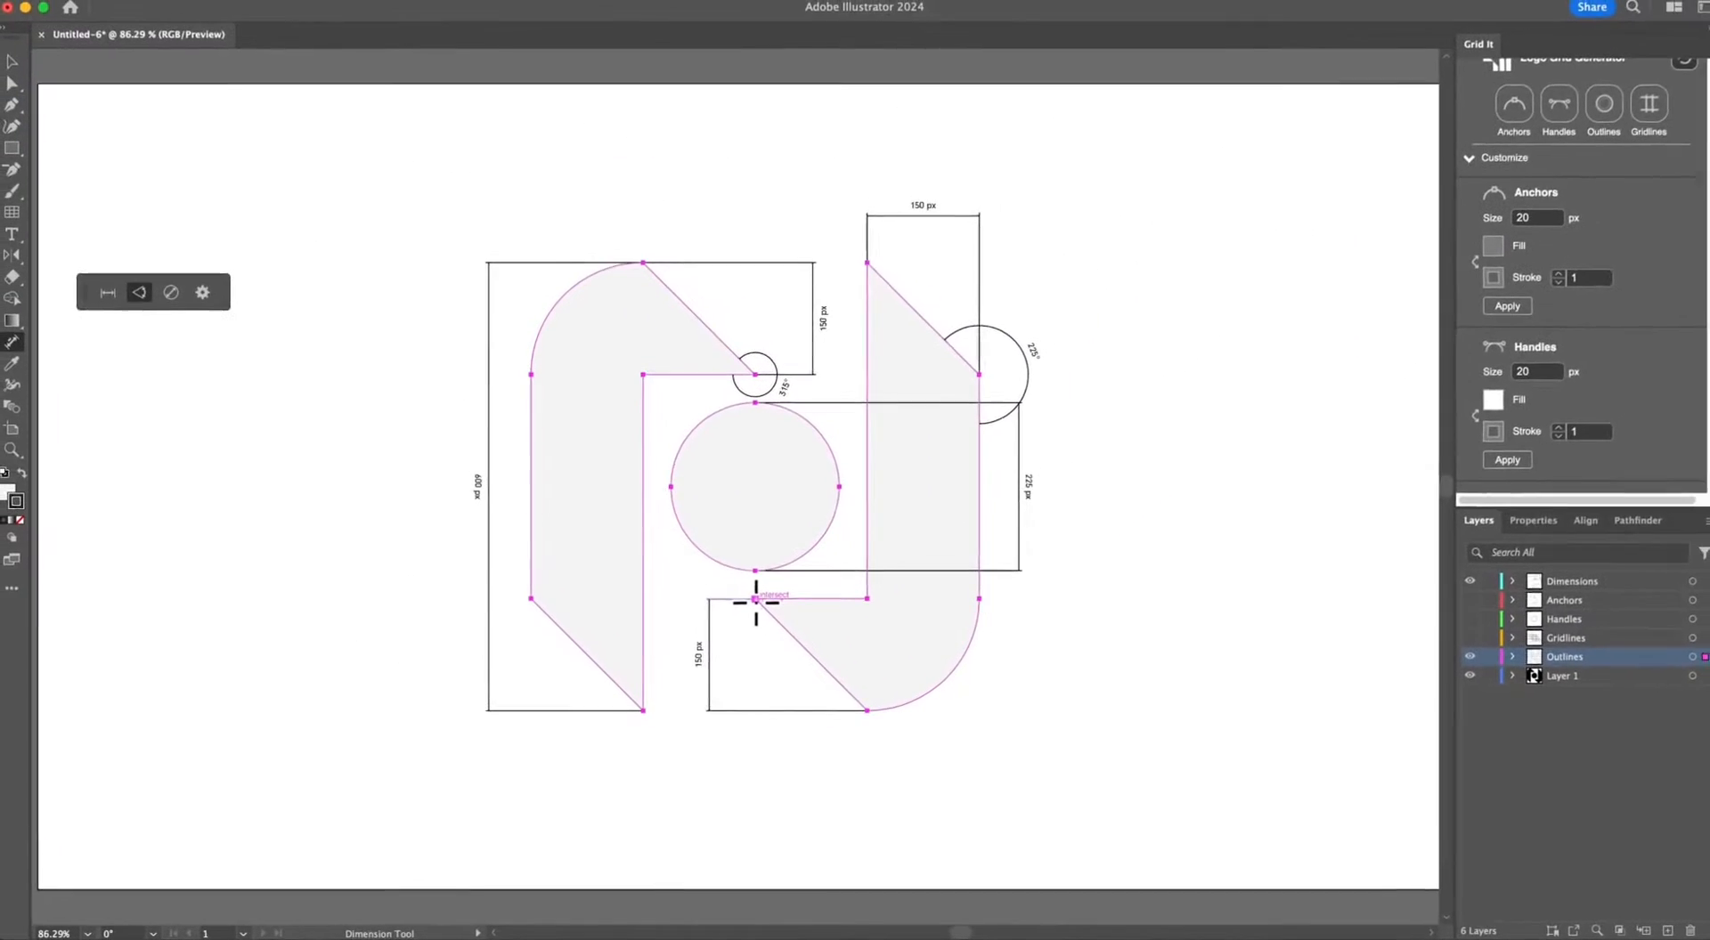
Scroll the canvas to reach the diagonal corners for angular dimensions.
{"action": "scroll", "scroll_direction": "down", "scroll_amount": 3}
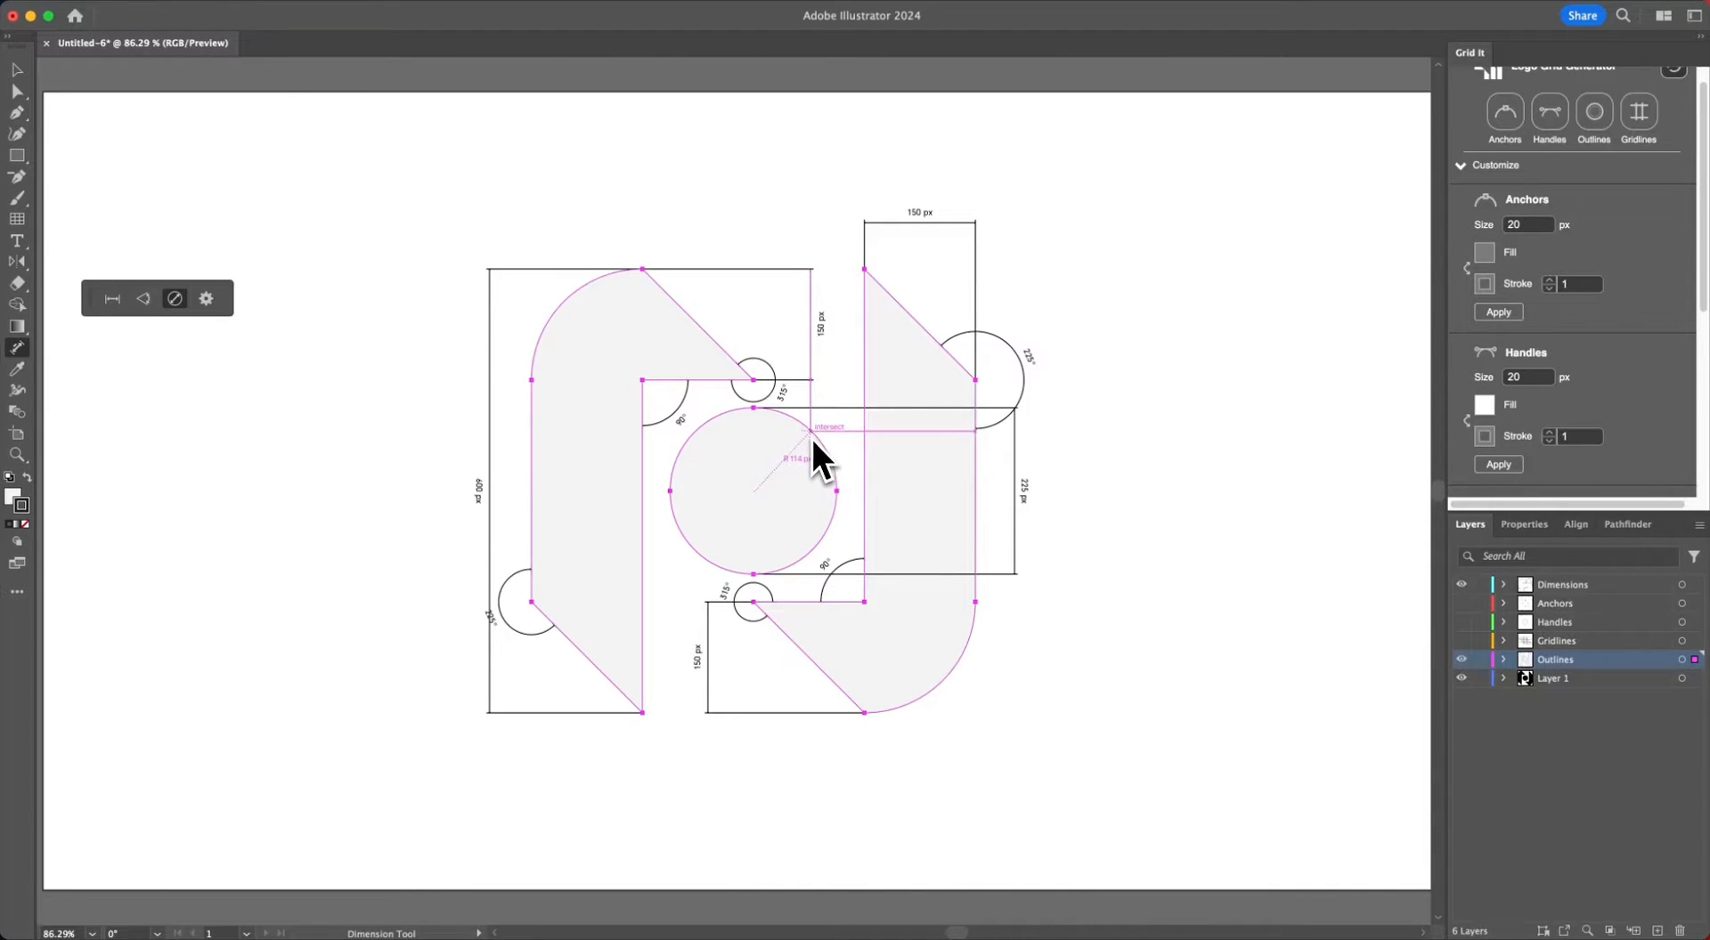
{"action": "mouse_move", "coordinate": [832, 472]}
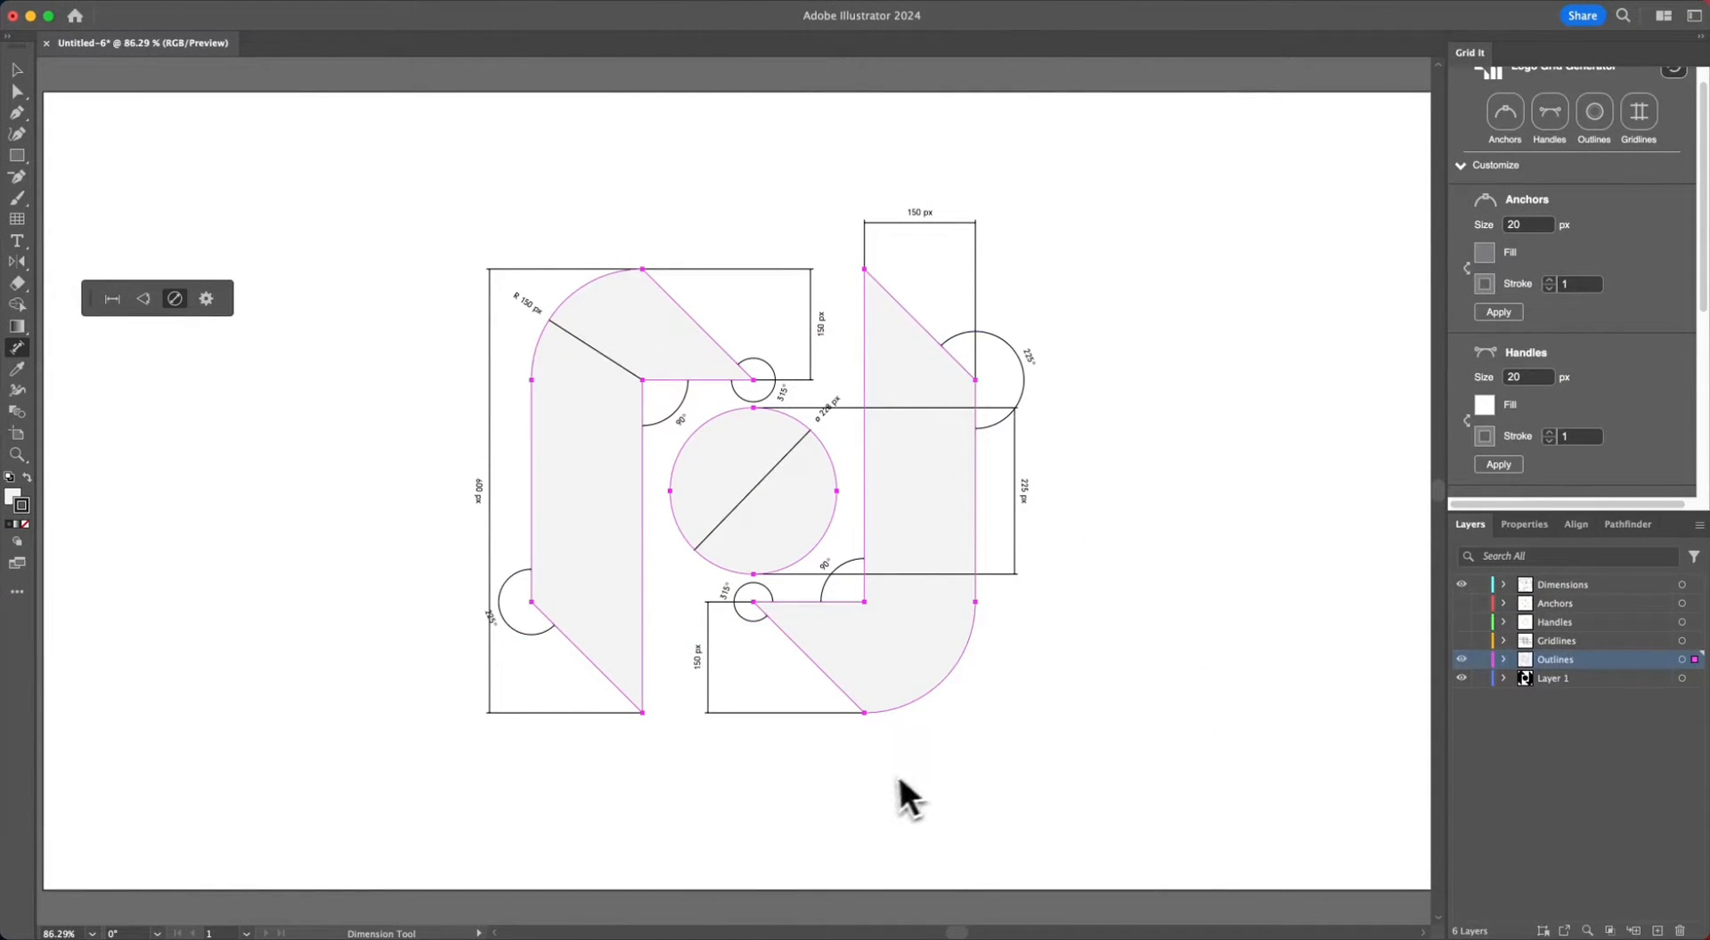
{"action": "mouse_move", "coordinate": [212, 333]}
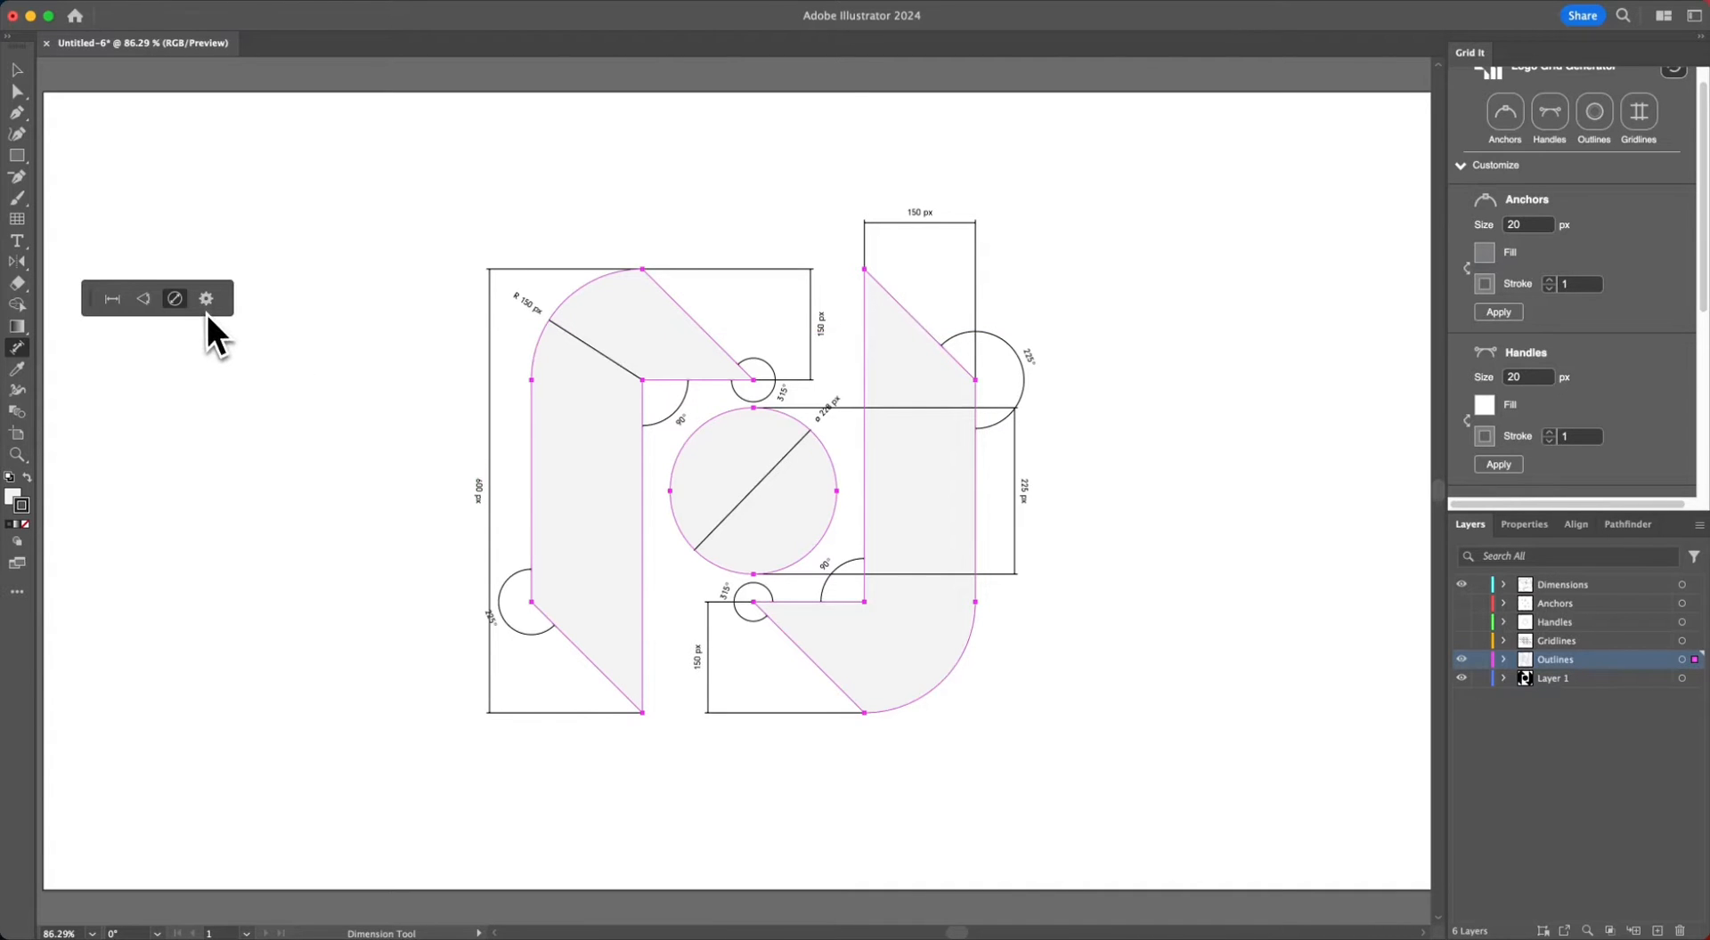
Hide the magenta overlay layers and collapse Grid It's Customize section.
{"action": "left_click", "coordinate": [207, 297]}
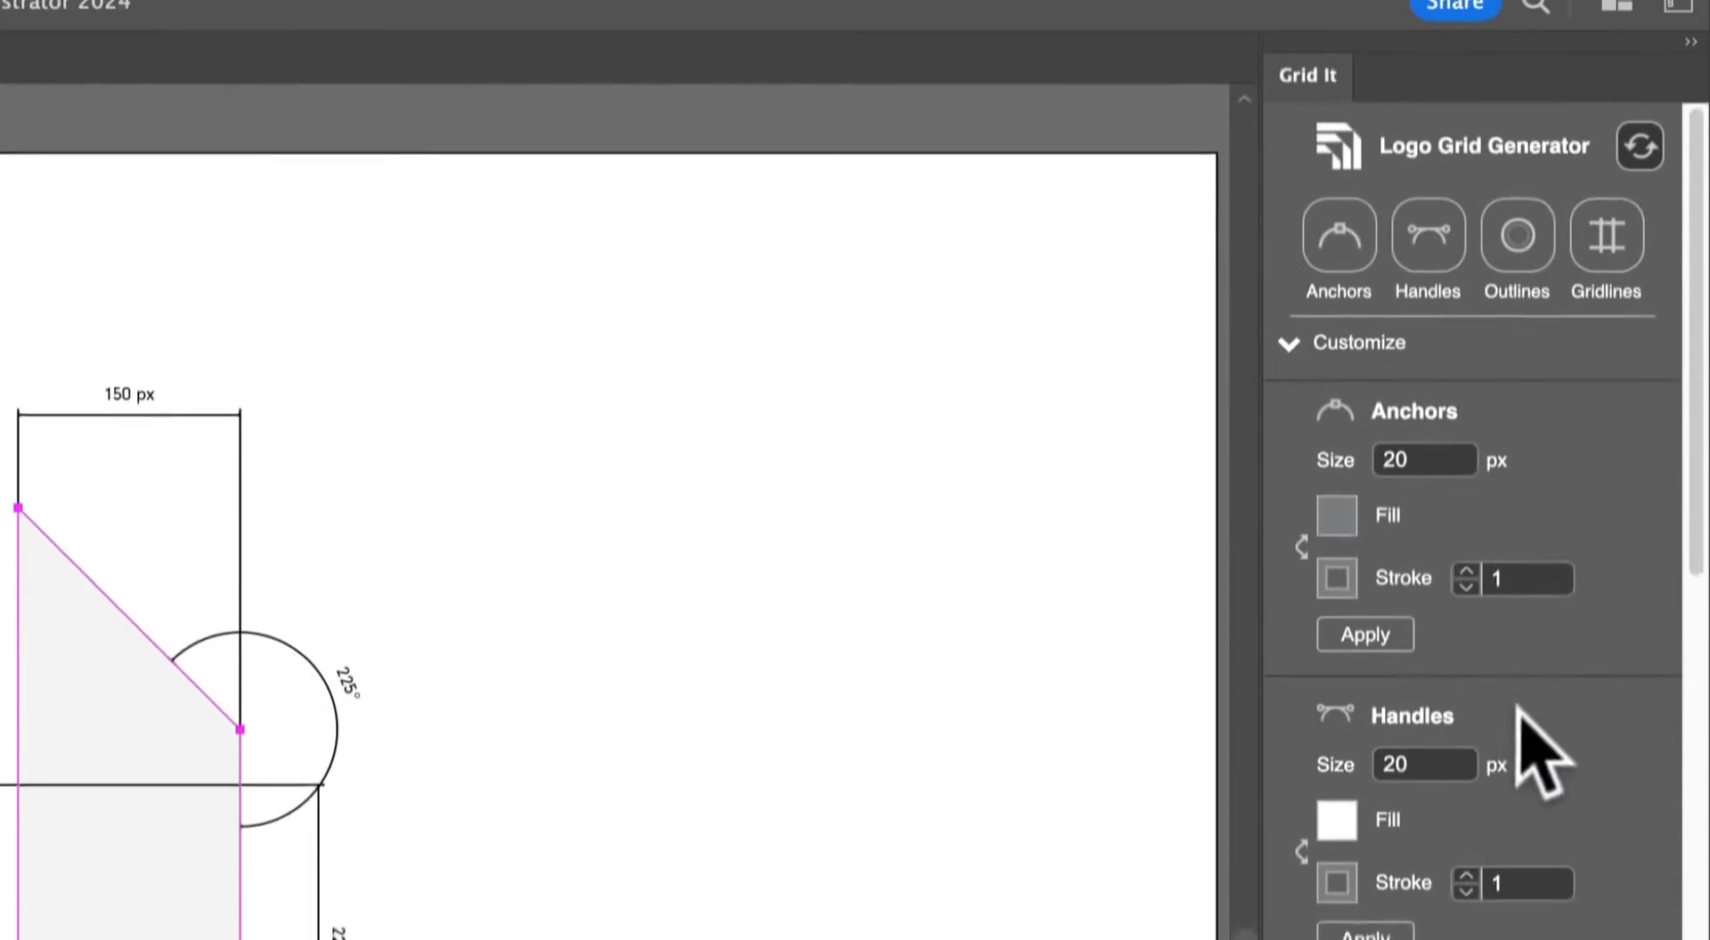
{"action": "left_click", "coordinate": [1357, 342]}
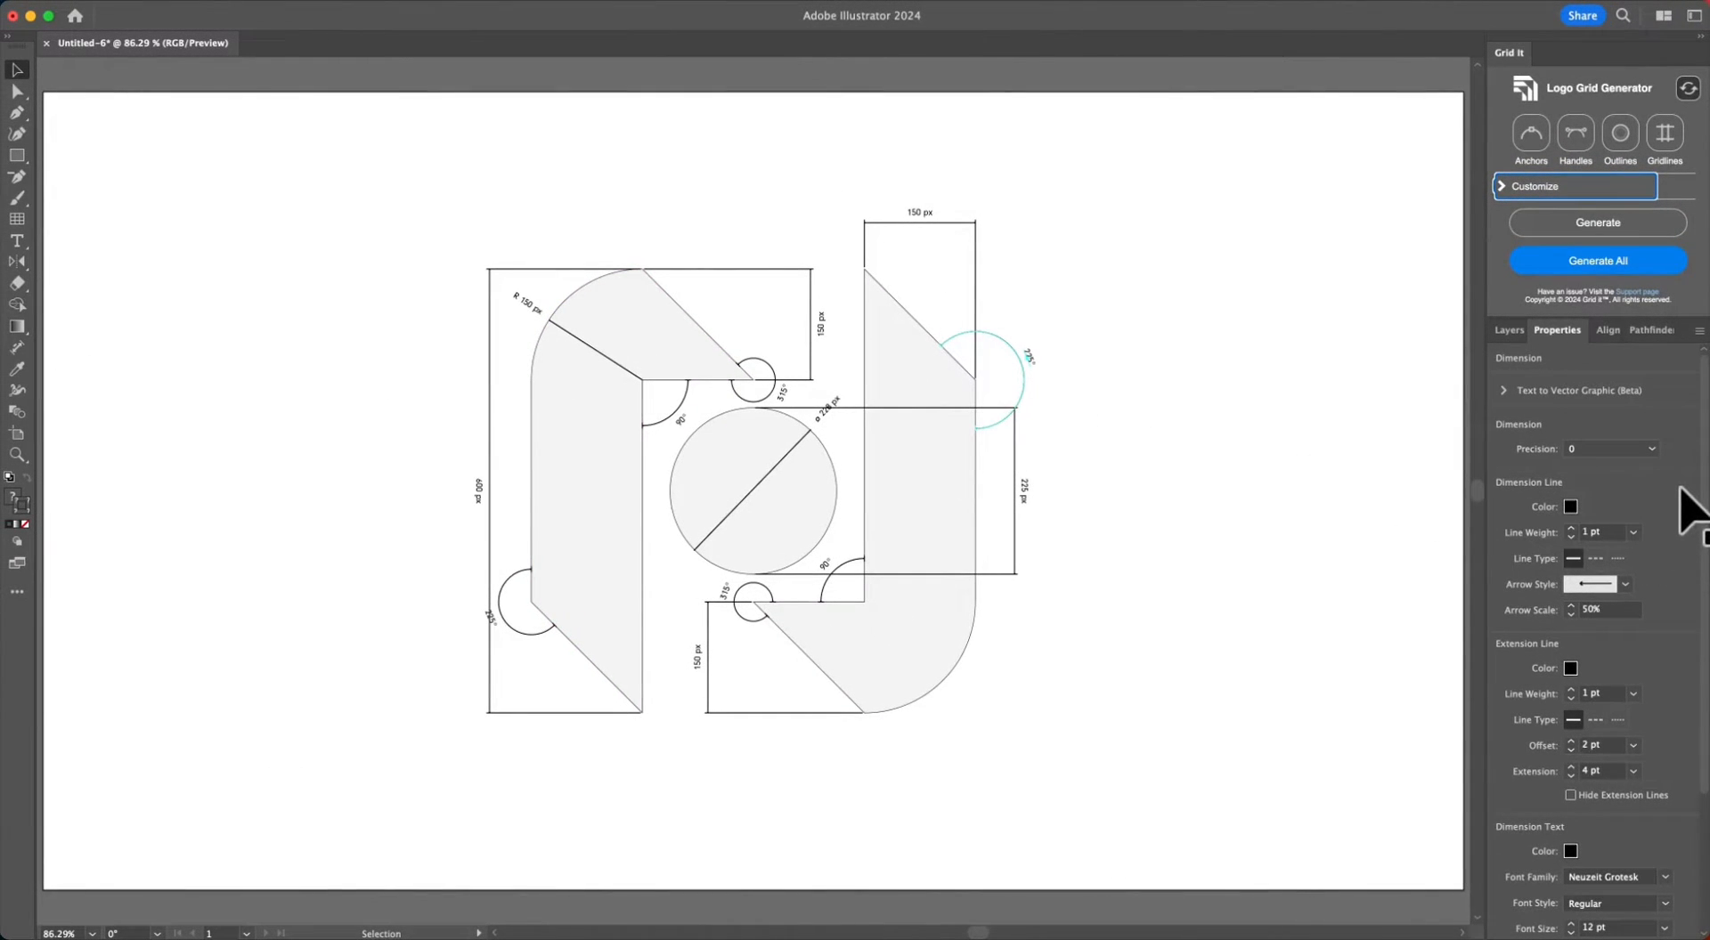
Set the angular dimensions' Line Type to dotted in the Dimension Line settings.
{"action": "scroll", "scroll_direction": "down", "scroll_amount": 3}
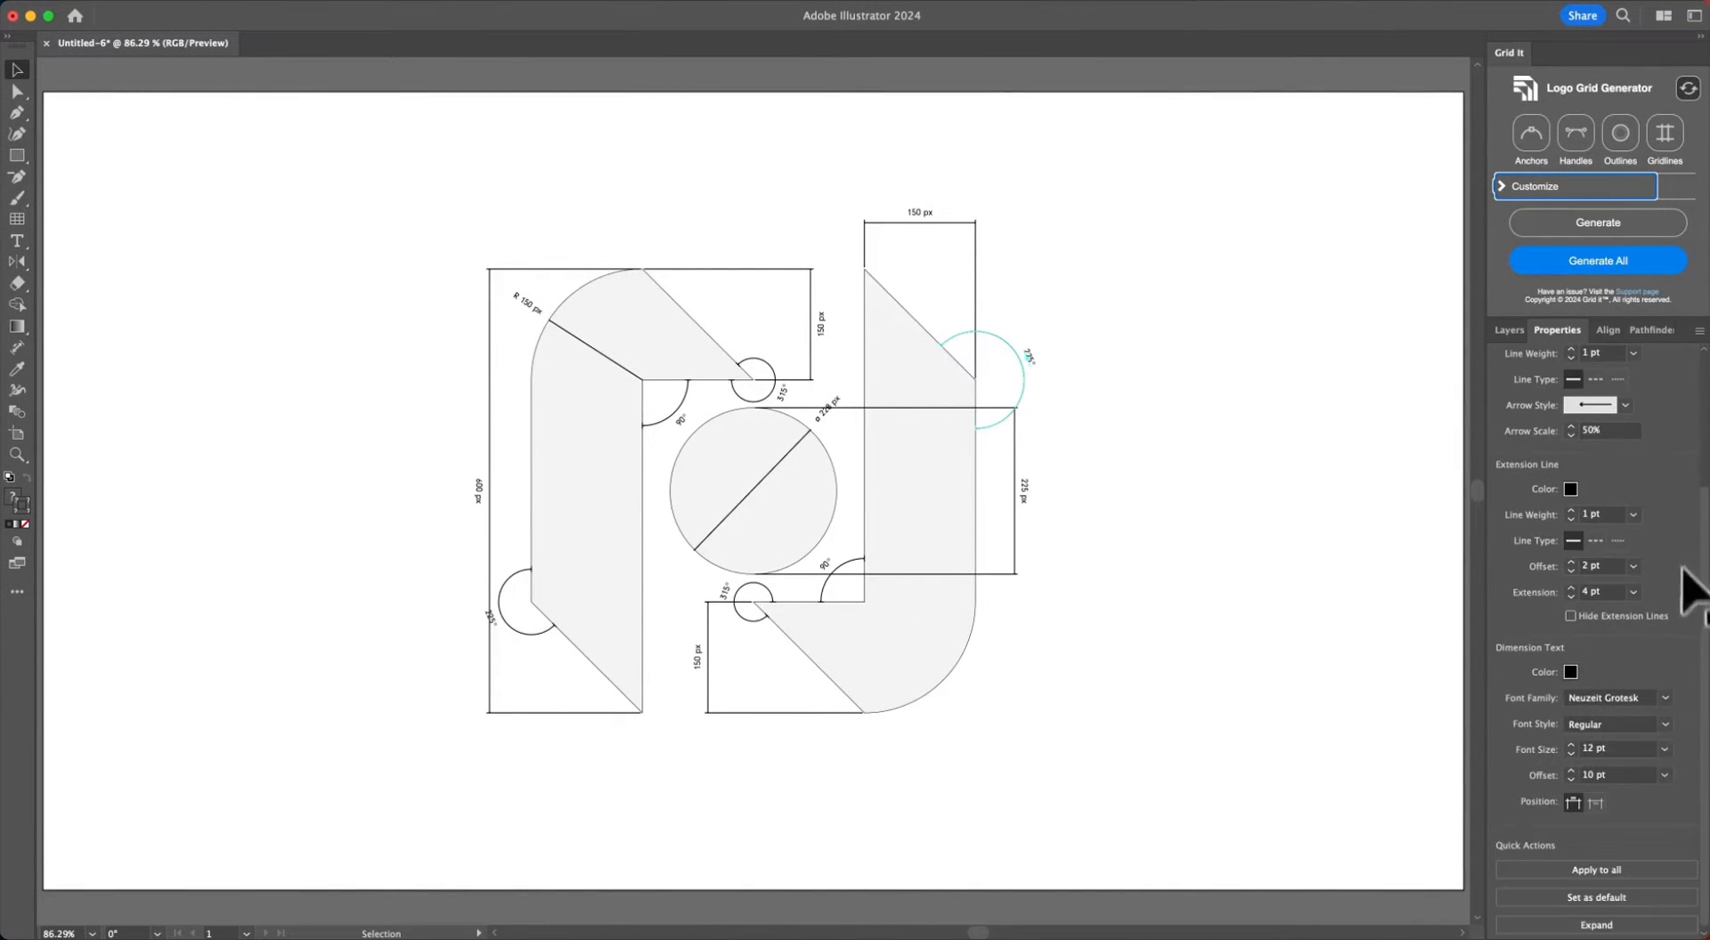
{"action": "mouse_move", "coordinate": [1582, 500]}
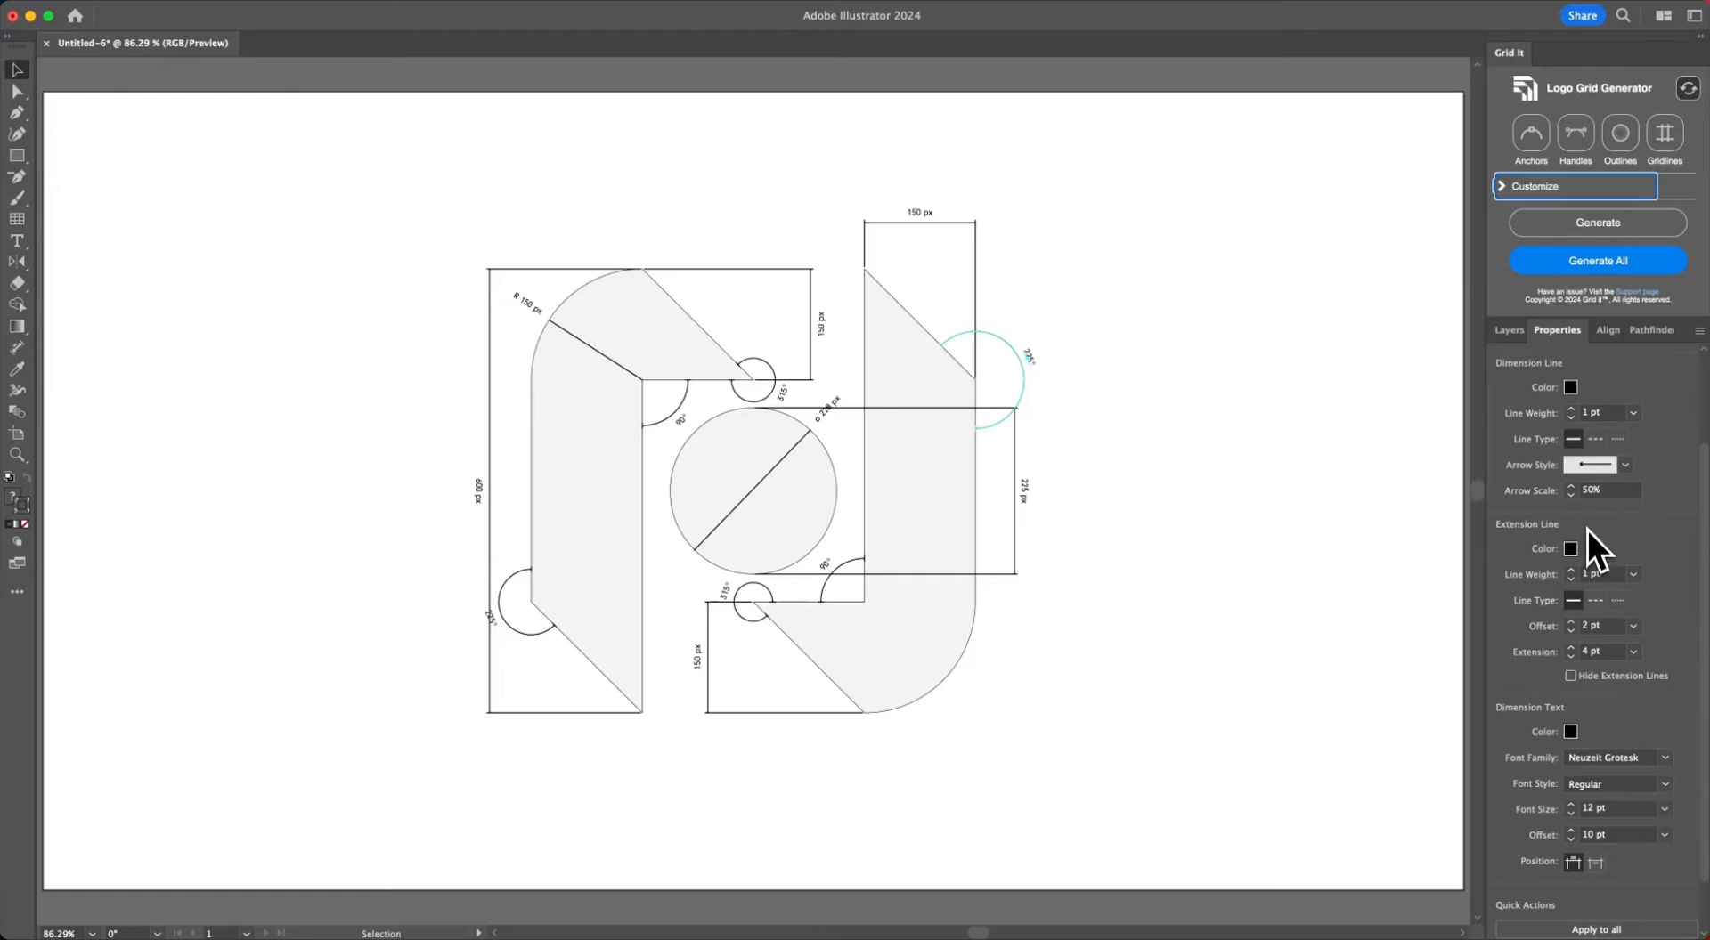
{"action": "mouse_move", "coordinate": [1567, 414]}
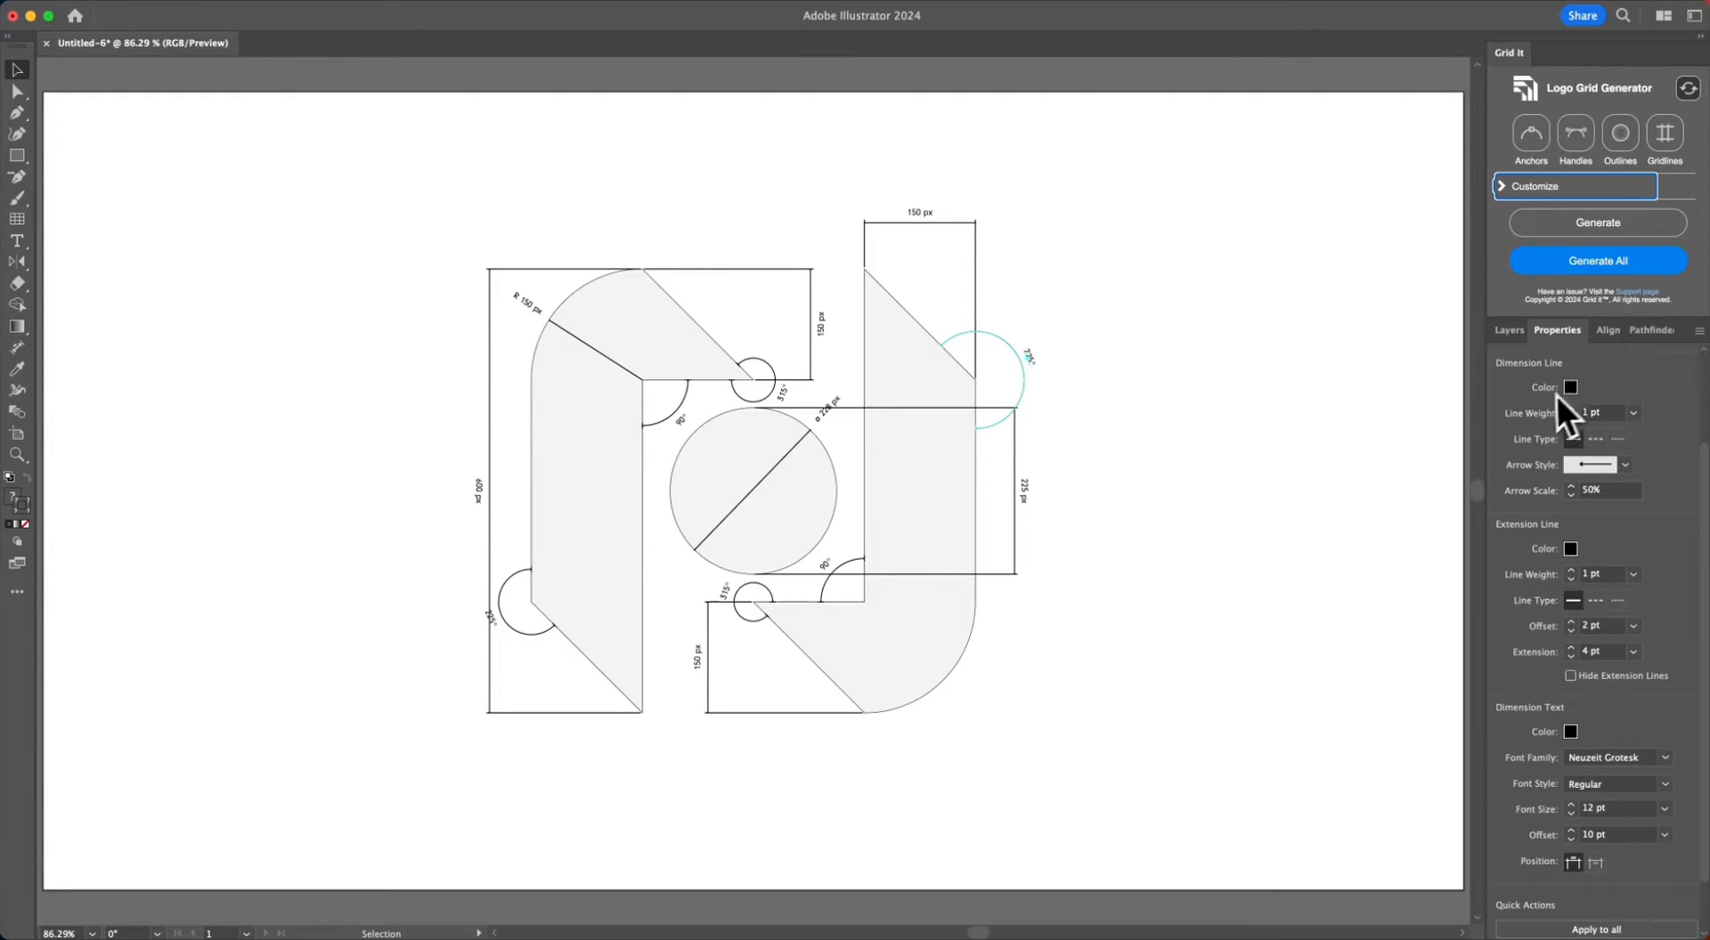
{"action": "mouse_move", "coordinate": [1669, 424]}
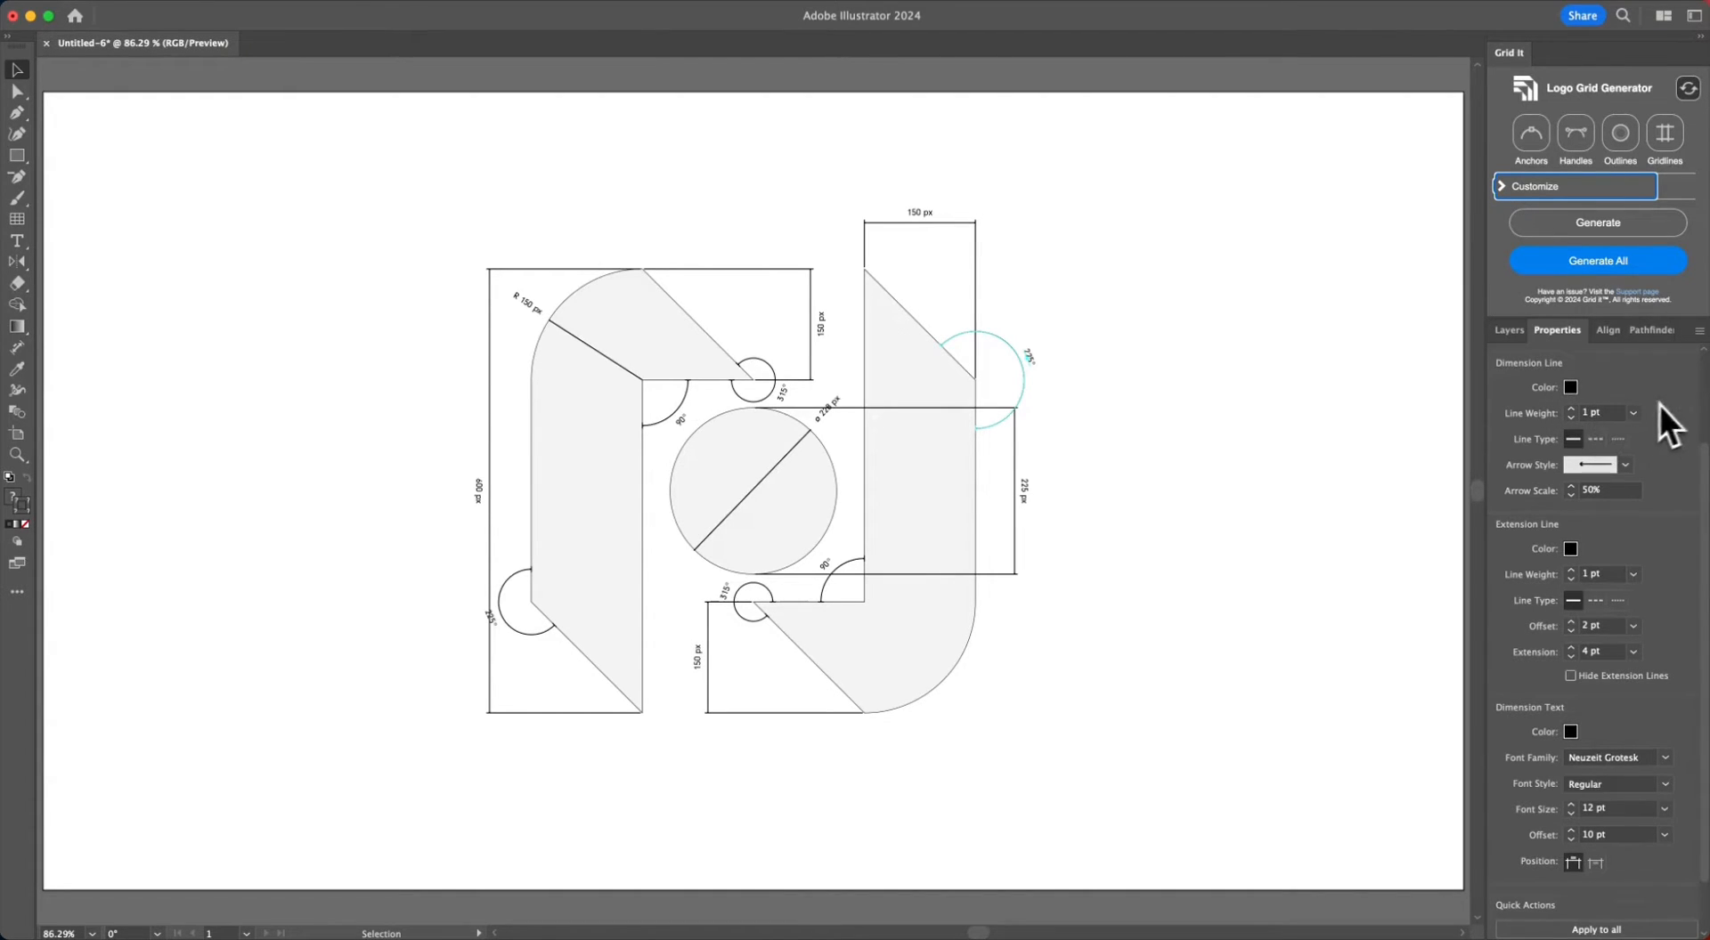
{"action": "mouse_move", "coordinate": [1635, 631]}
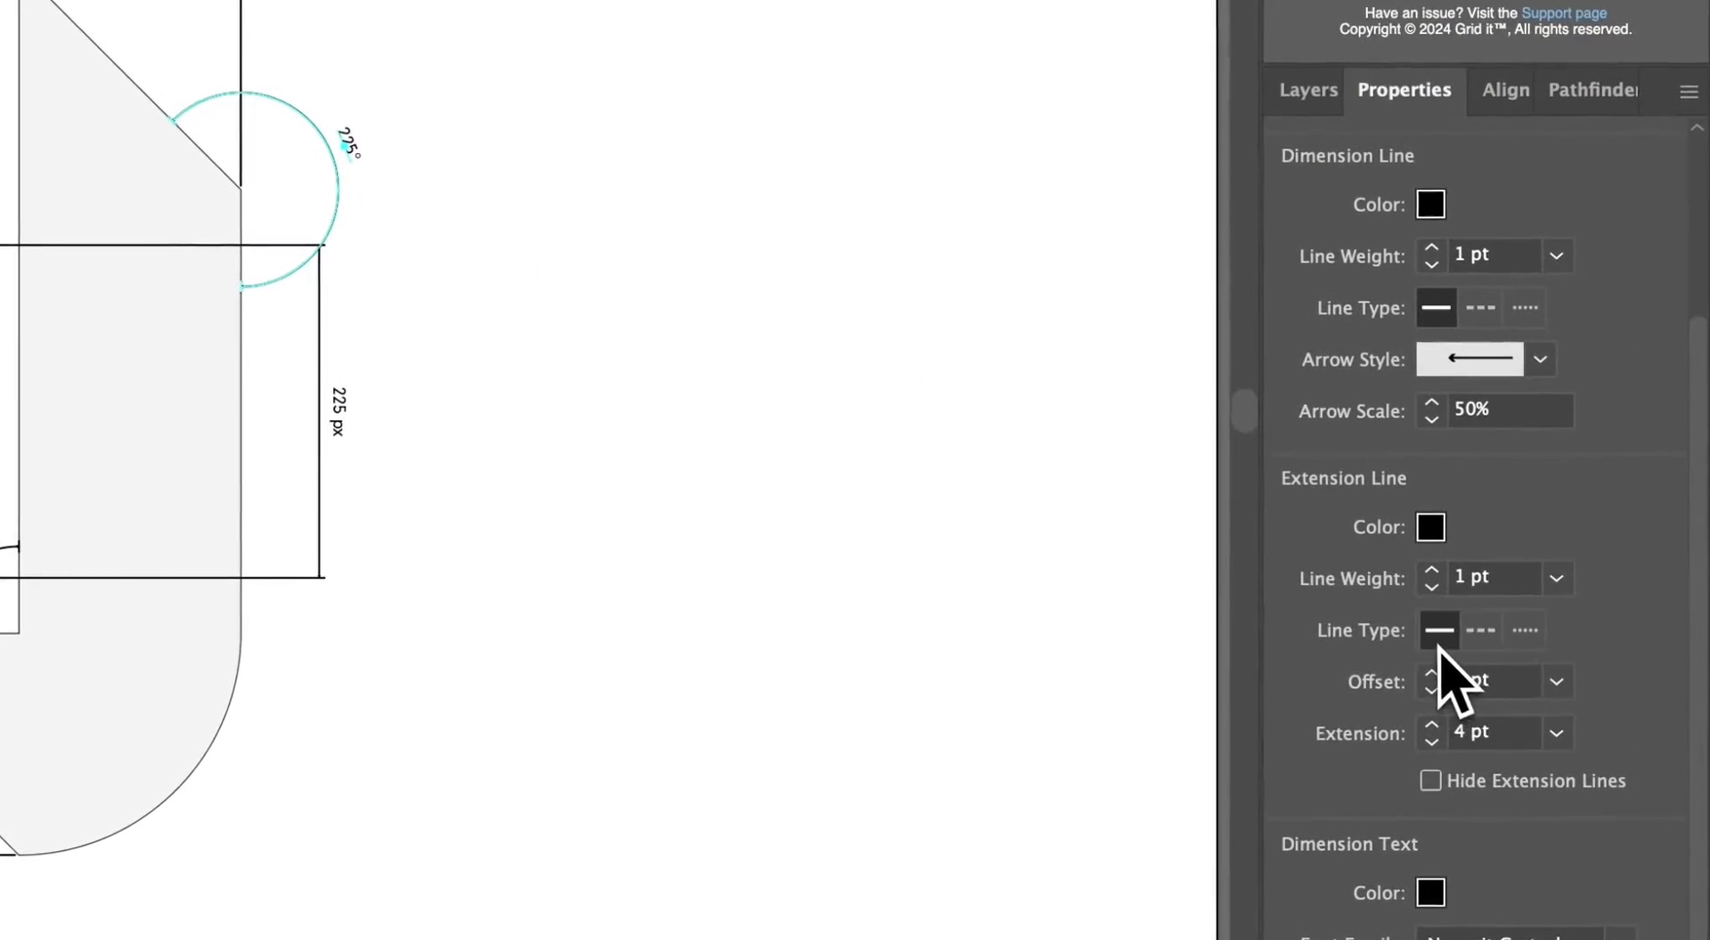
{"action": "left_click", "coordinate": [1480, 308]}
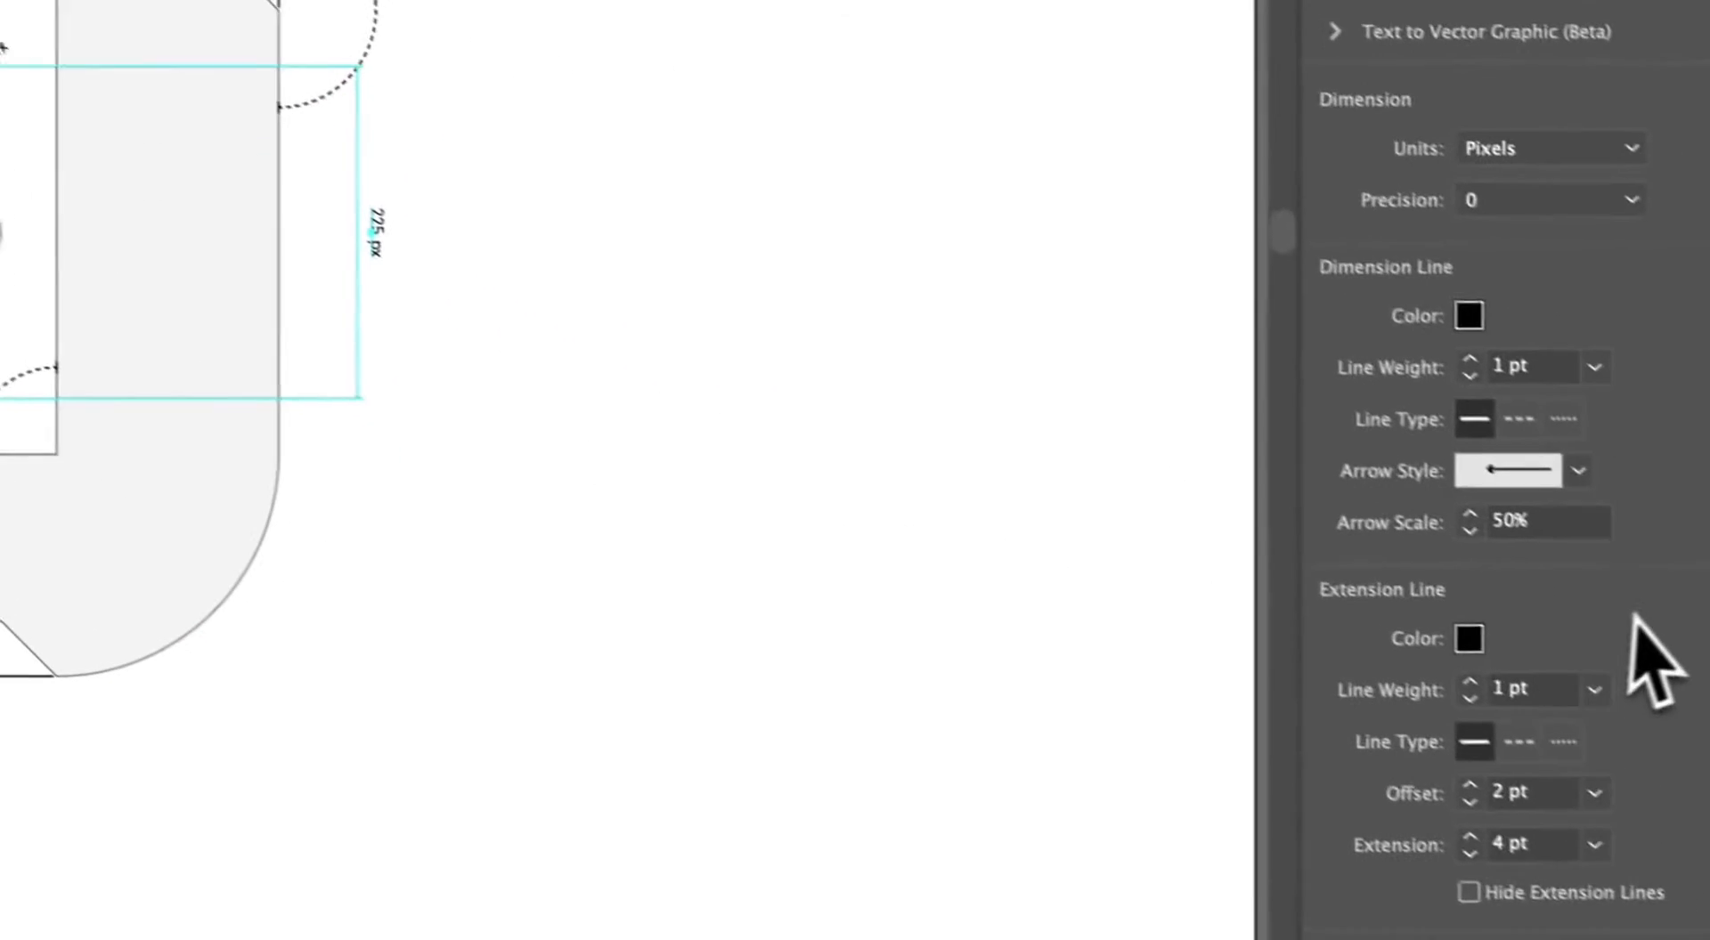
Review the Properties settings and activate the Dimension Tool so its mode bar appears.
{"action": "left_click", "coordinate": [1575, 470]}
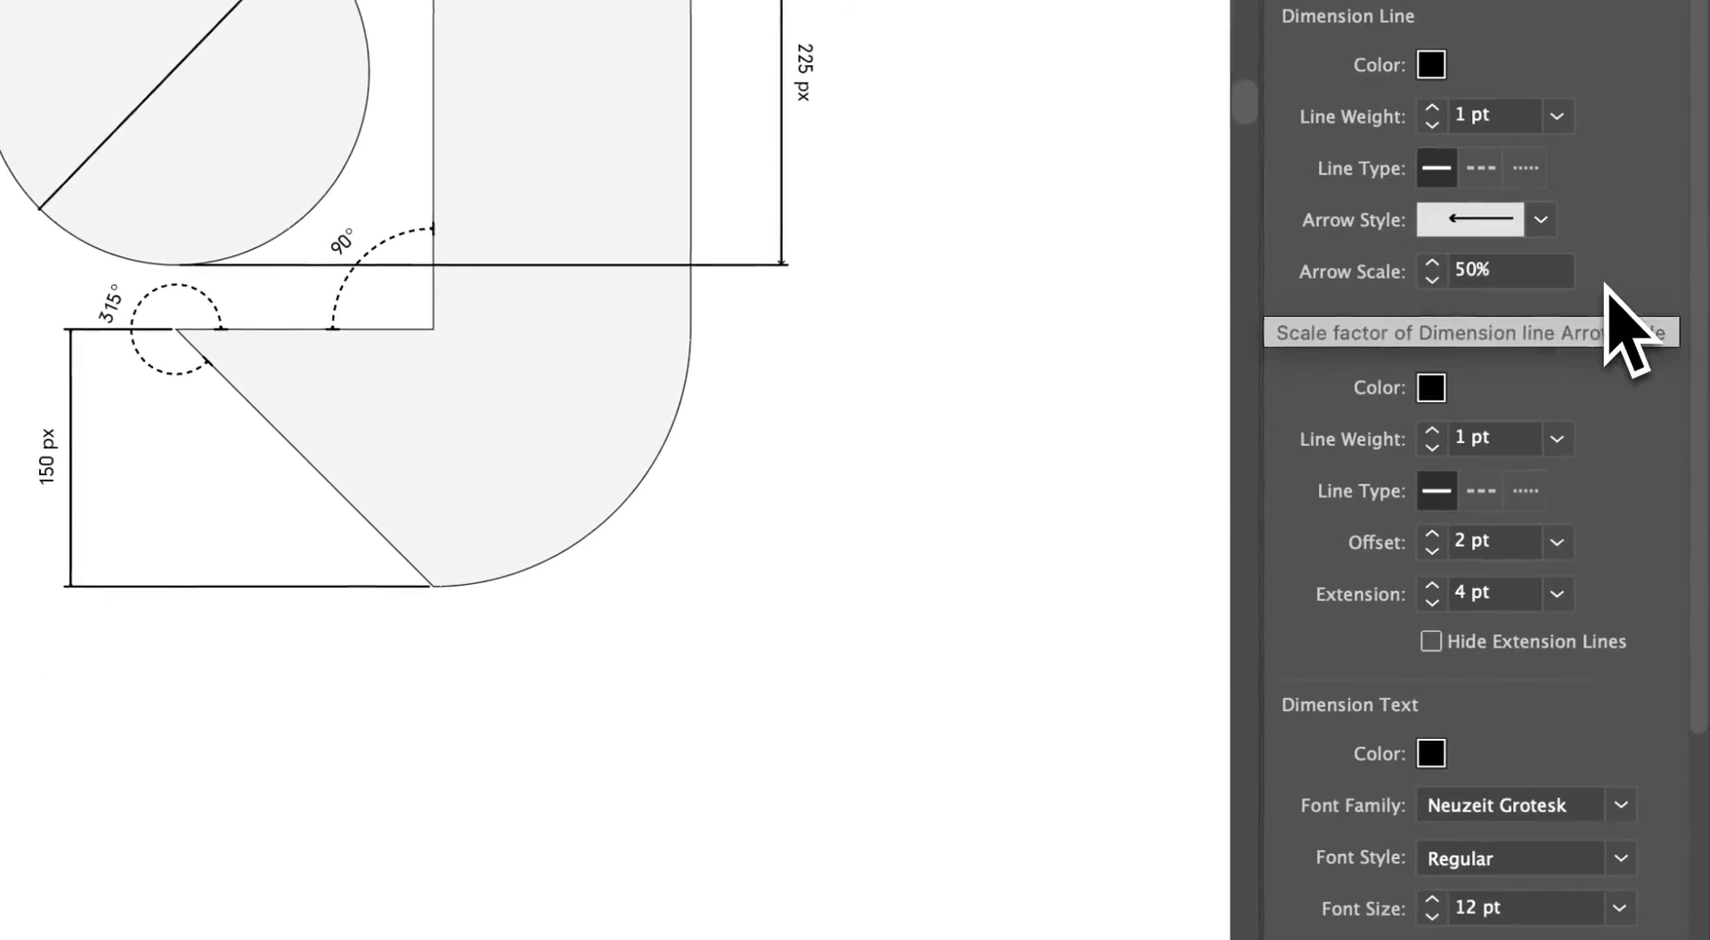
{"action": "left_click", "coordinate": [1430, 641]}
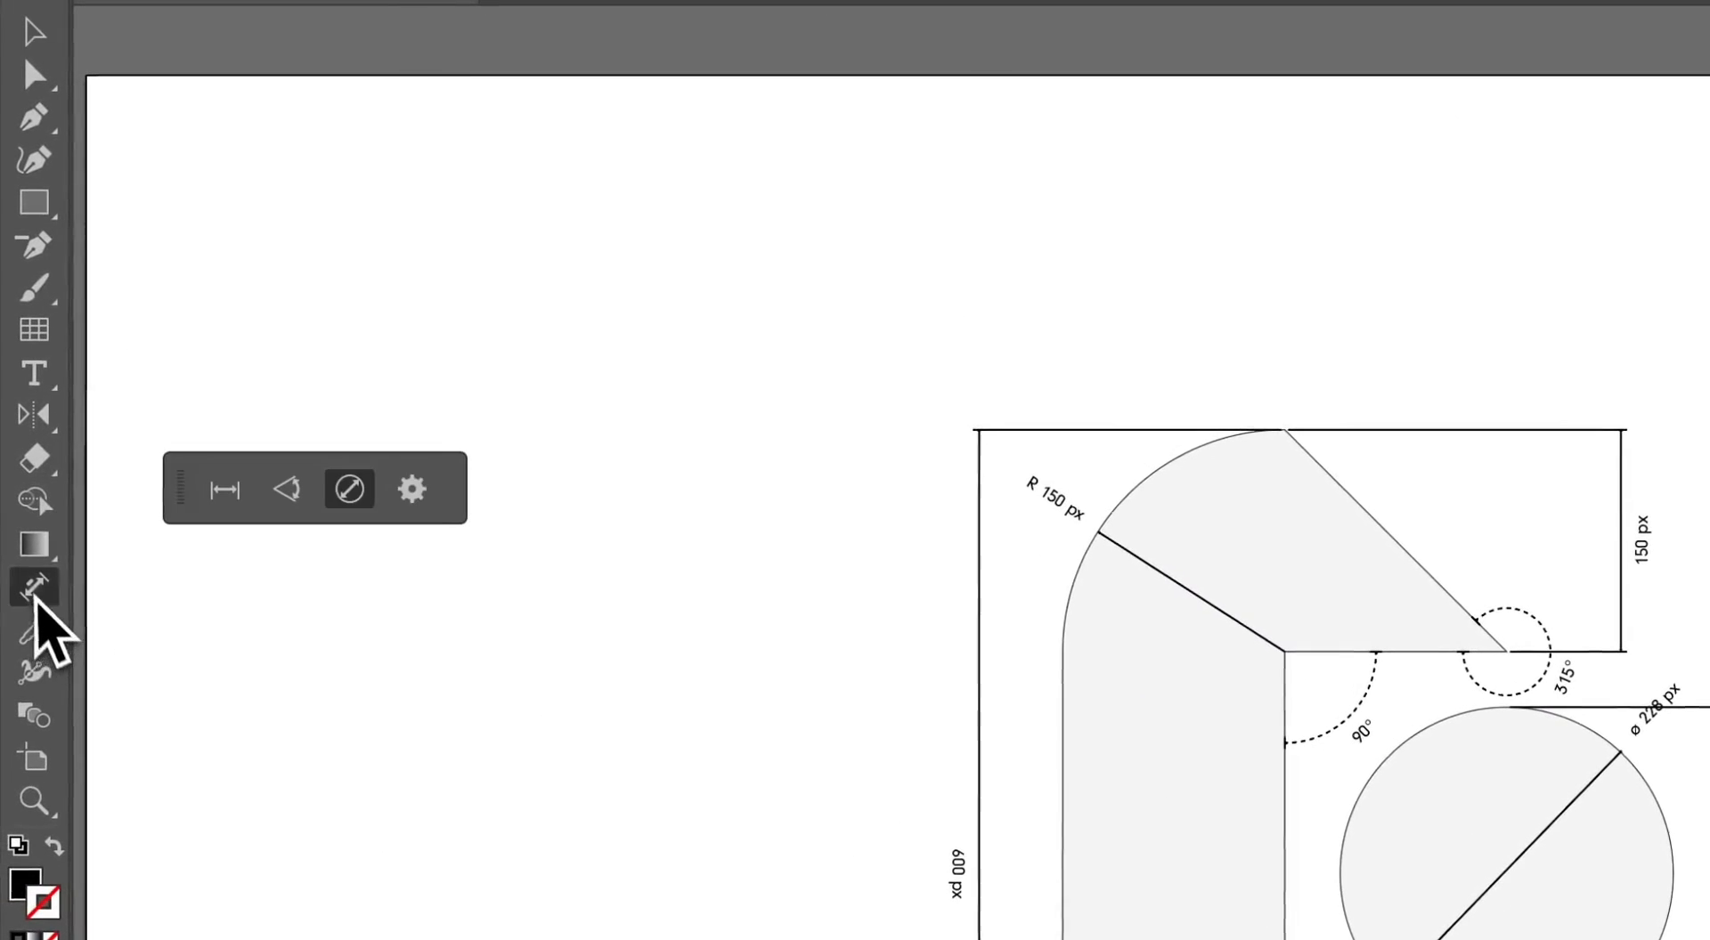
{"action": "left_click", "coordinate": [411, 488]}
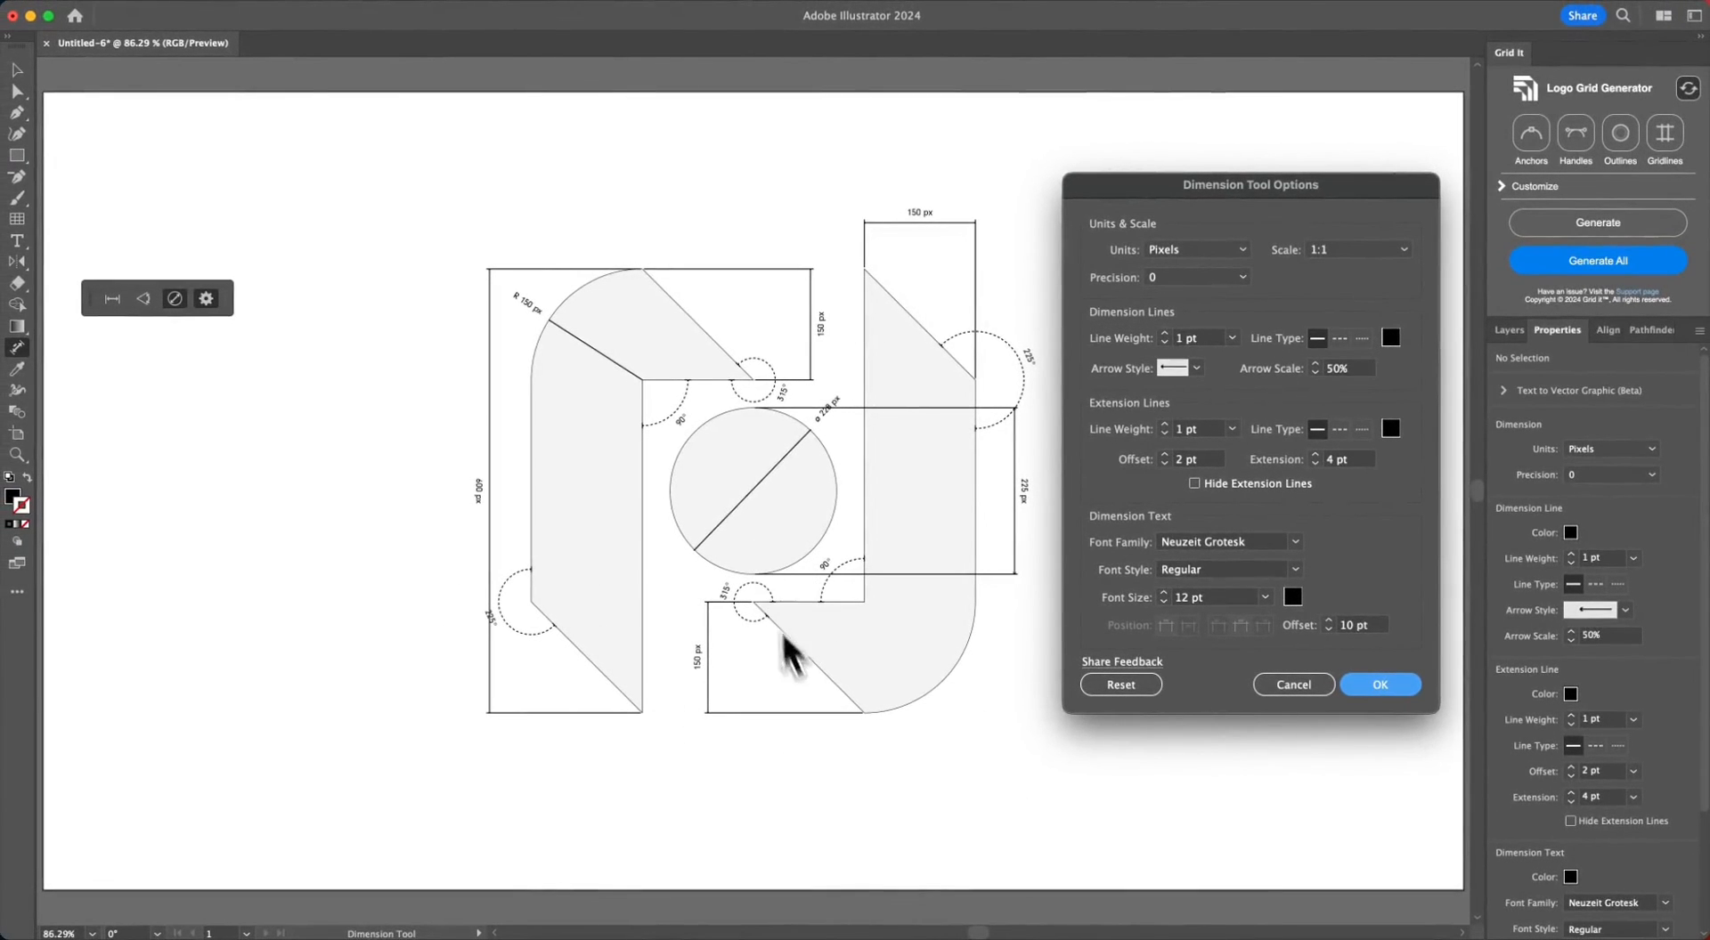
{"action": "mouse_move", "coordinate": [1053, 621]}
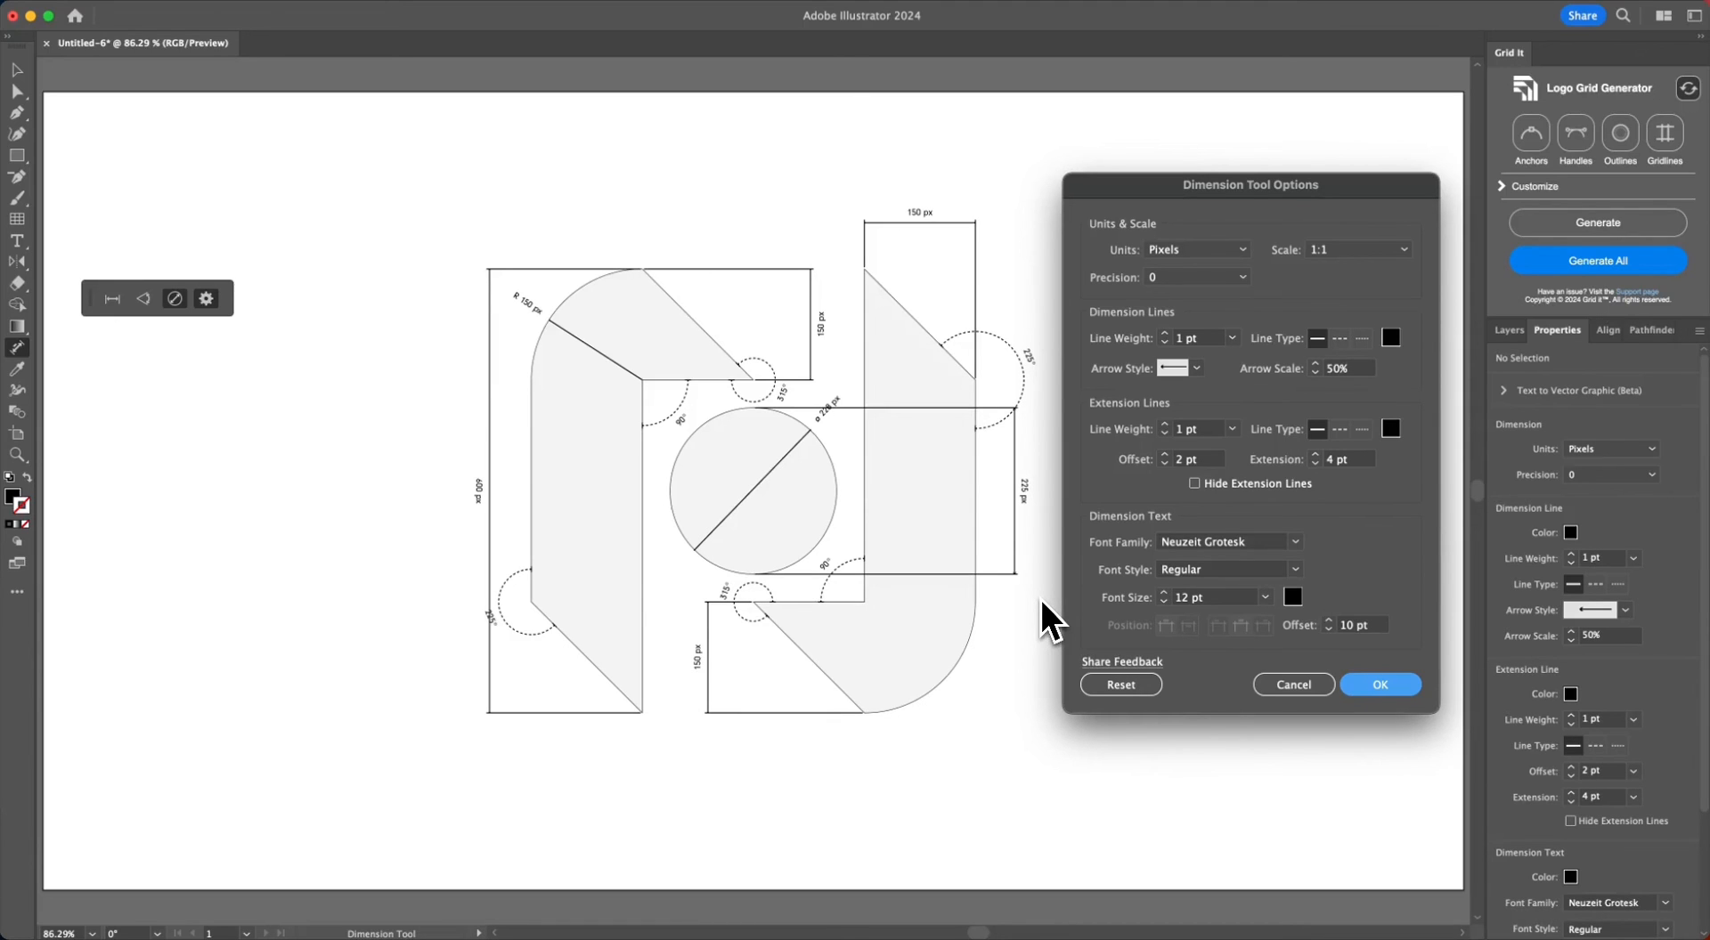
{"action": "mouse_move", "coordinate": [1400, 686]}
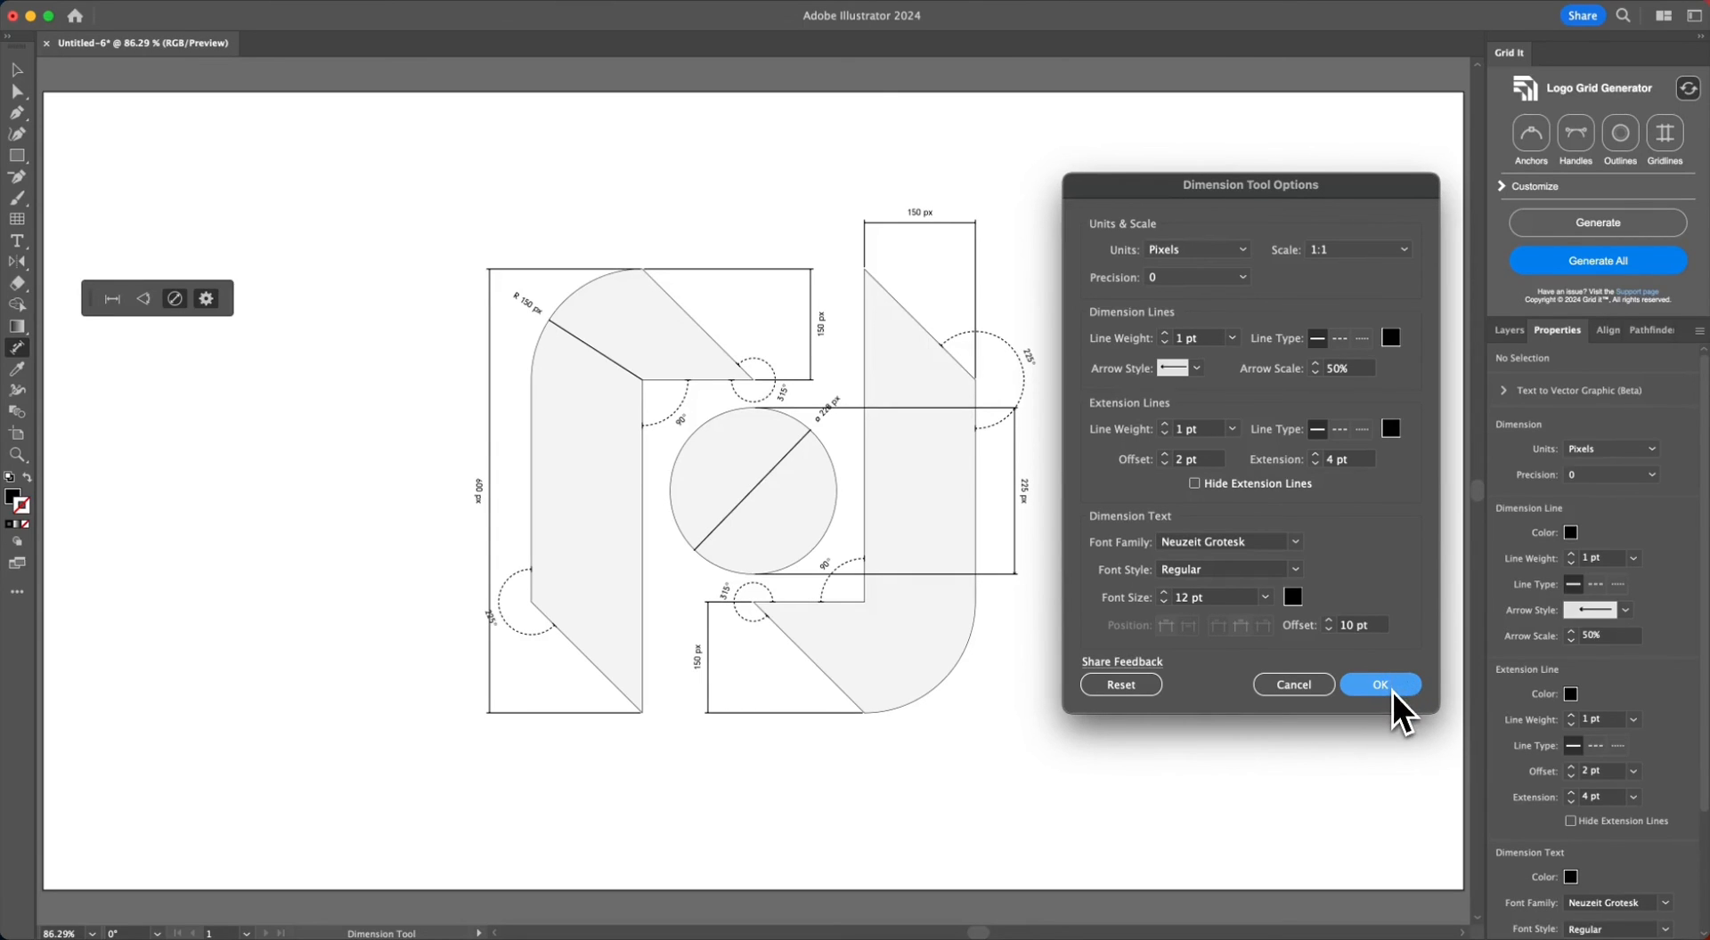
{"action": "left_click", "coordinate": [1379, 686]}
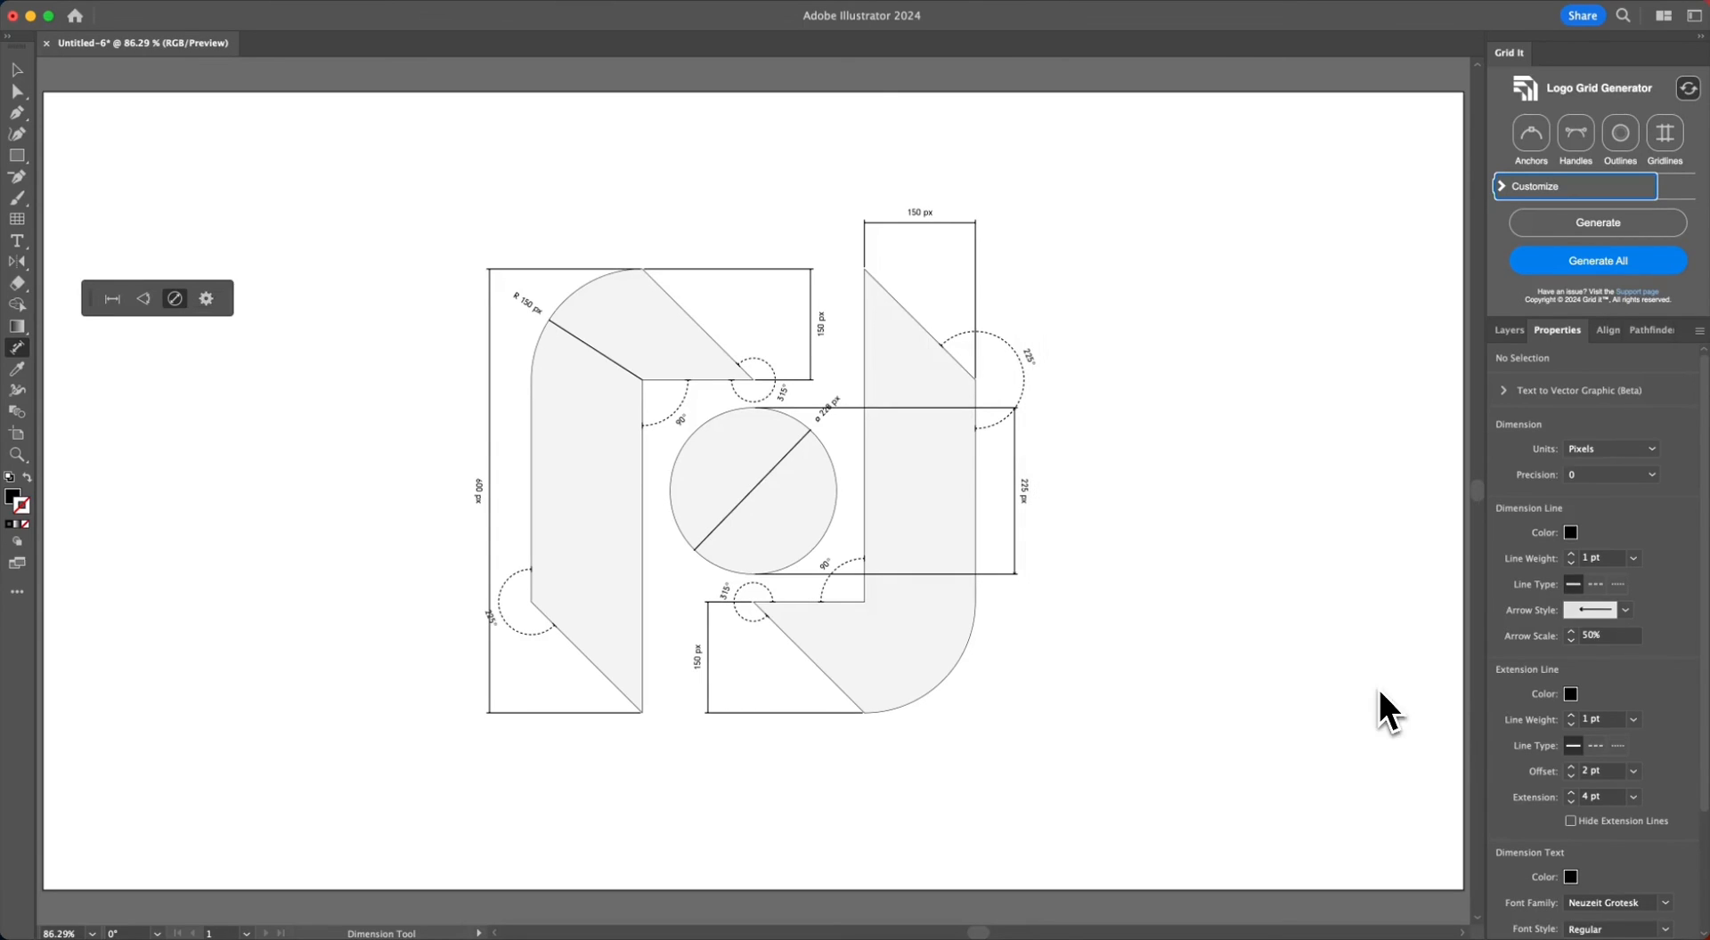